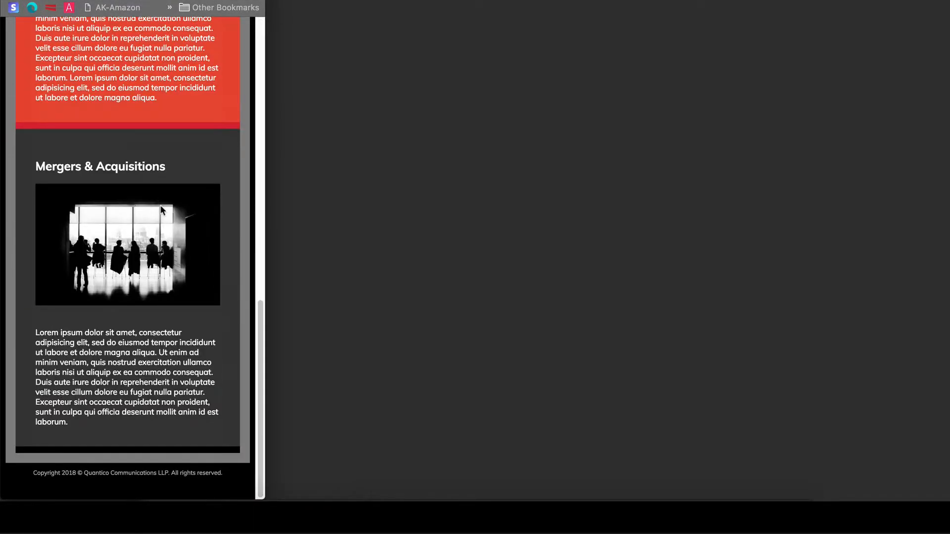
Step: Scroll through the finished flexbox page in Chrome before switching to the empty HTML skeleton
scroll(up, 3)
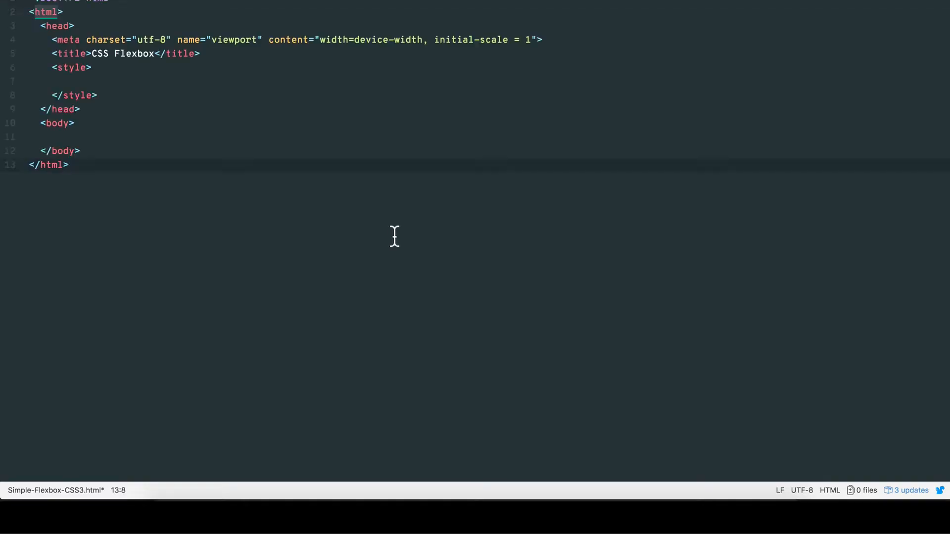
Step: Write a .holdingcontainer rule with width 100%, display flex and #ffc728 background
click(73, 80)
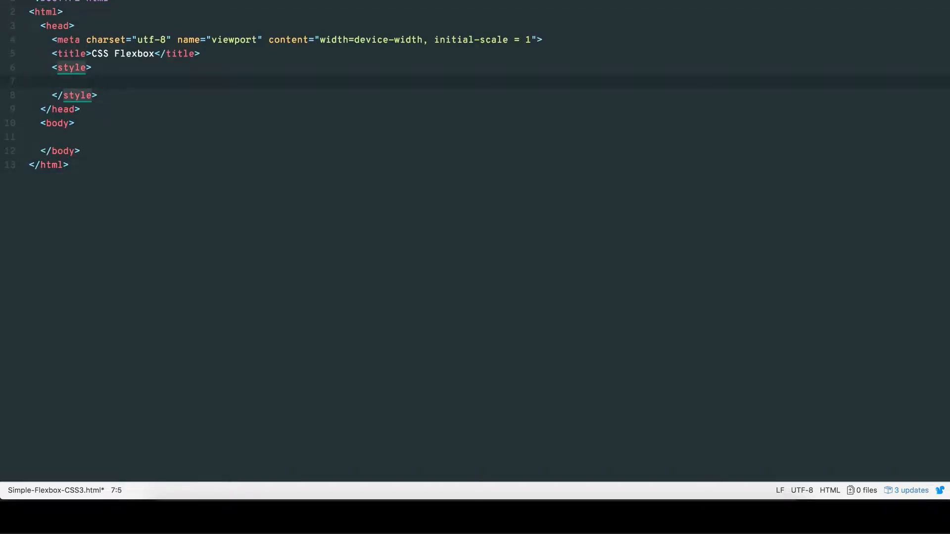
text(.holdingcontainer{)
text(width: 100%;)
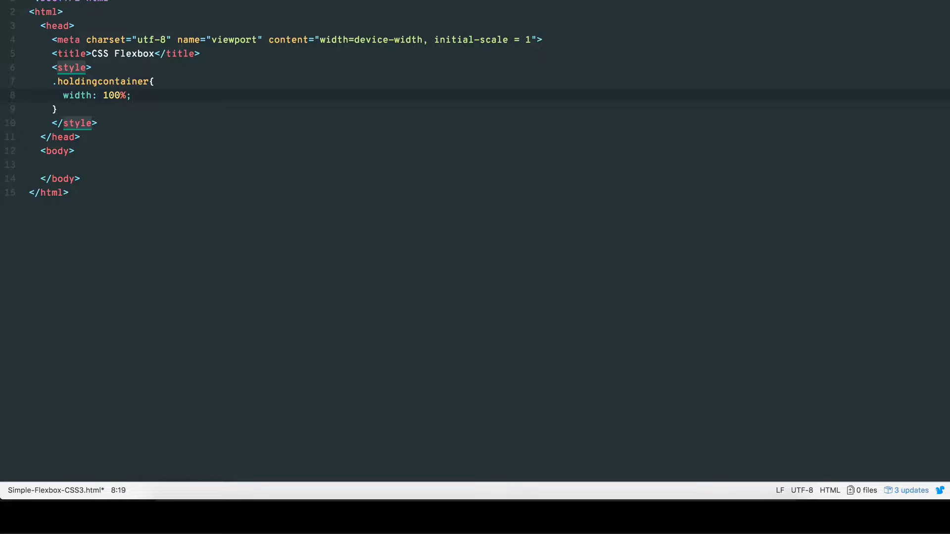
text(display: flex;)
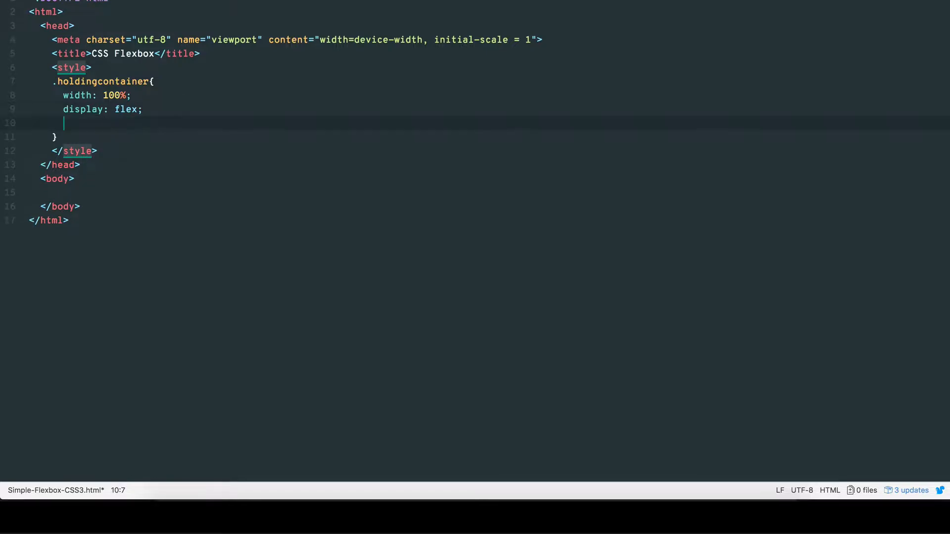
text(background:)
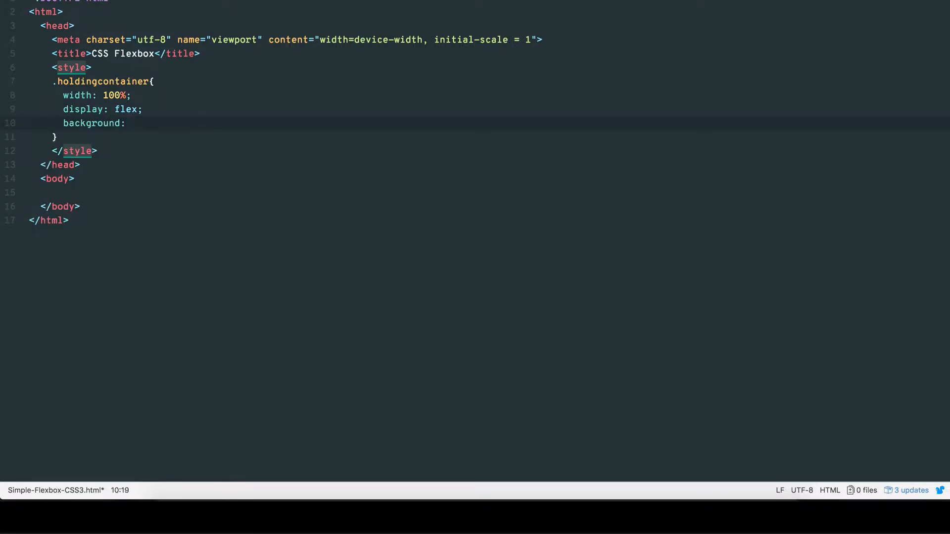
text(#ffc728;)
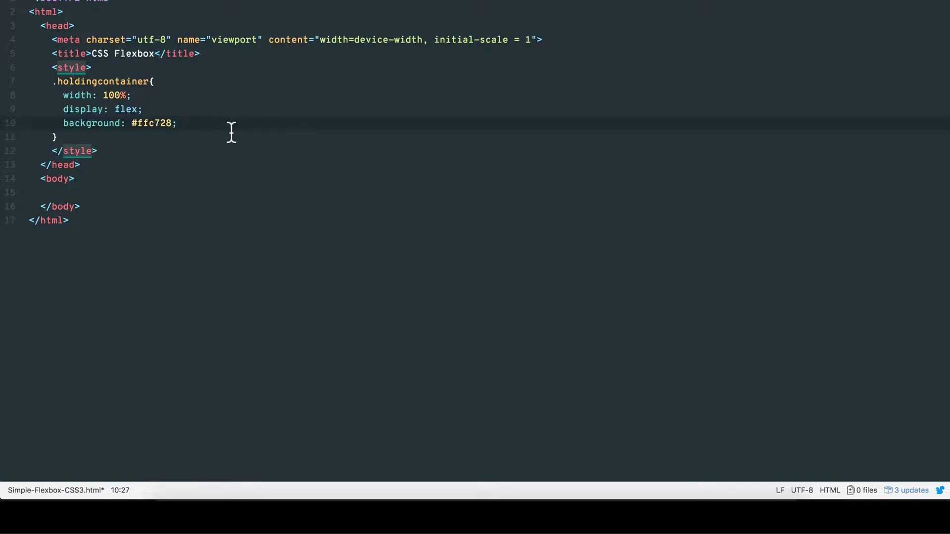
Step: Add an empty <div class="holdingcontainer"></div> inside the body
click(42, 179)
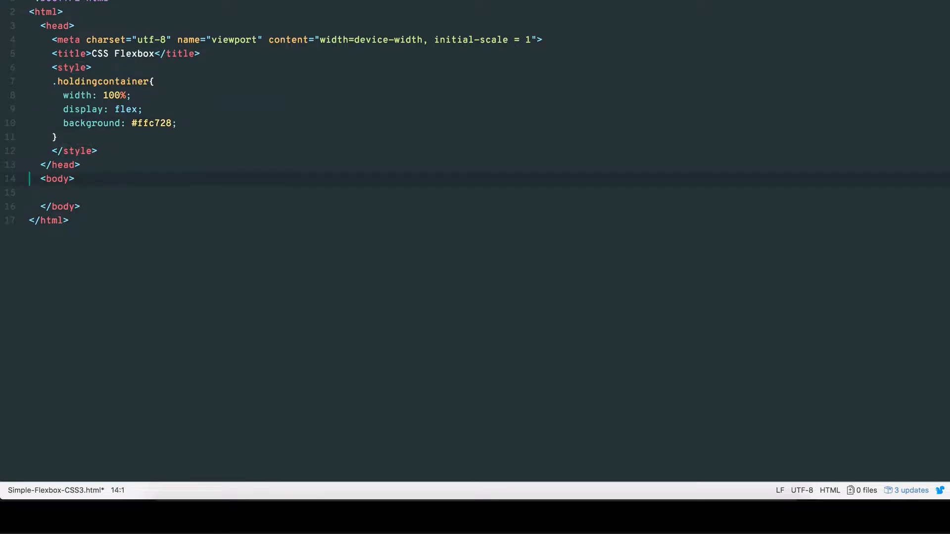
text(<div c)
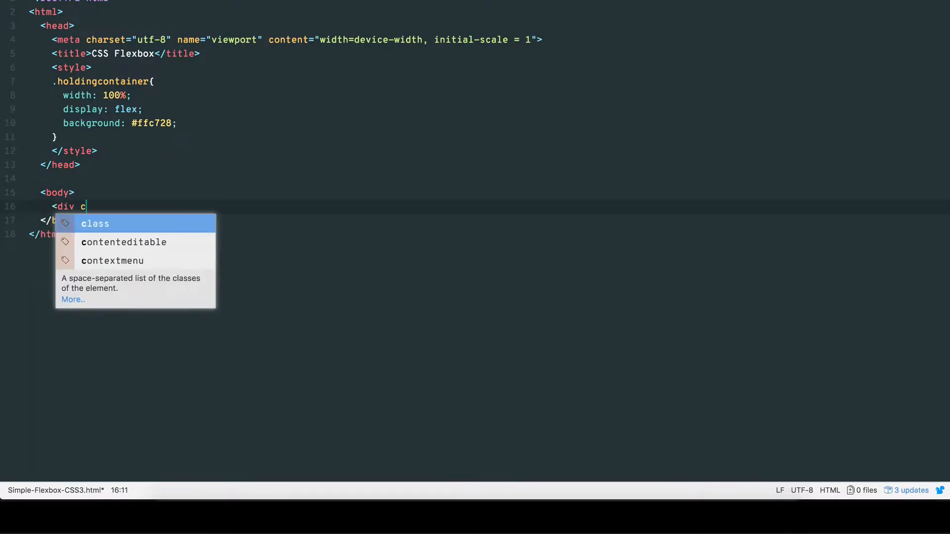
text(lass="holdingcontainer">)
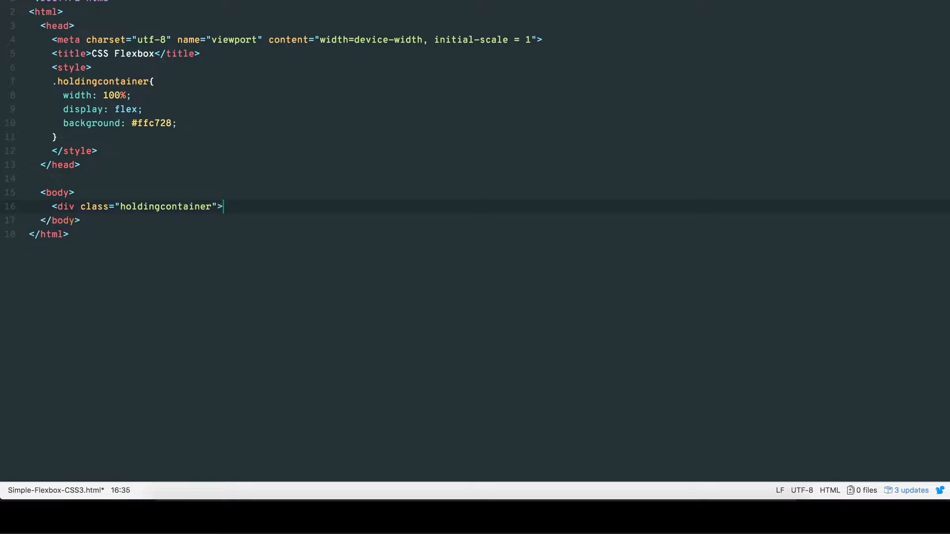
text(</div>)
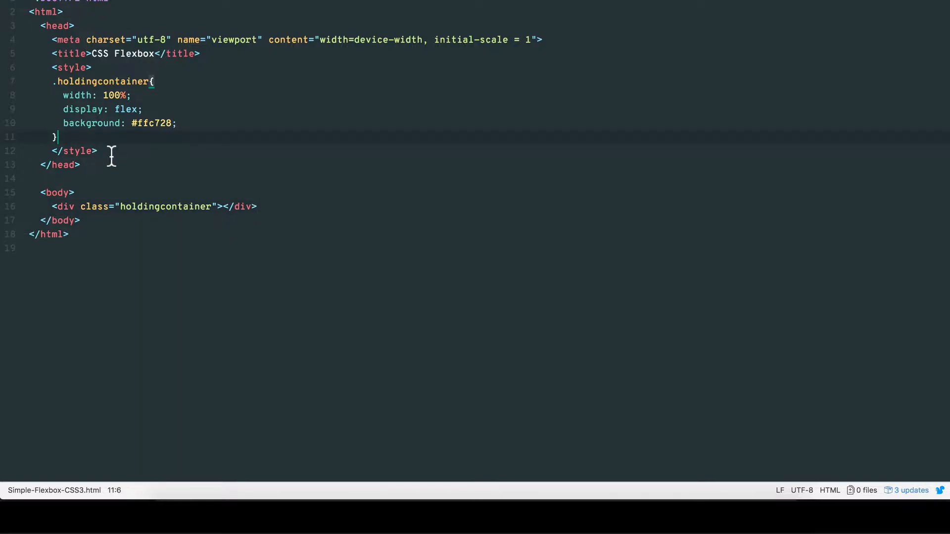
Step: Add .internalcontainerL (flex 1, red) and .internalcontainerR (flex 1, cyan) style rules
text(.internalcontainer)
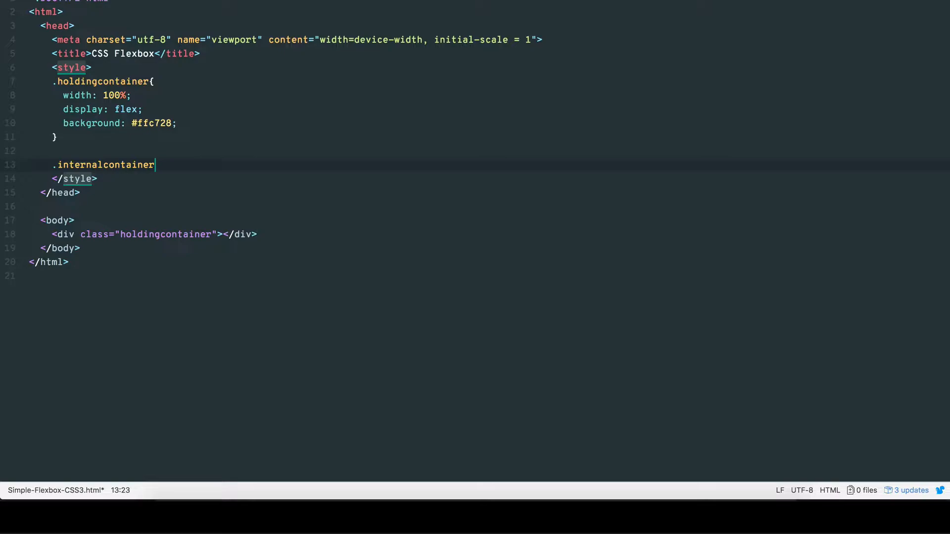
text(L)
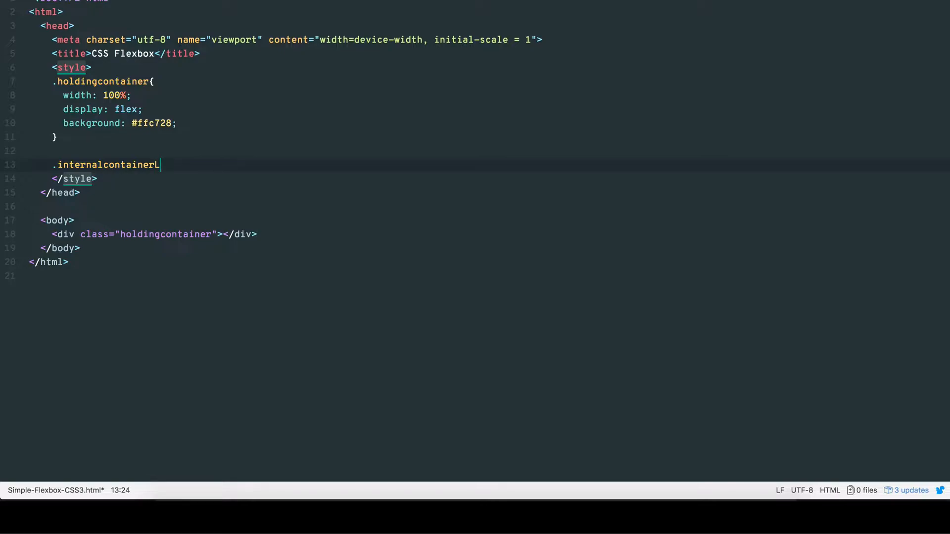
text({)
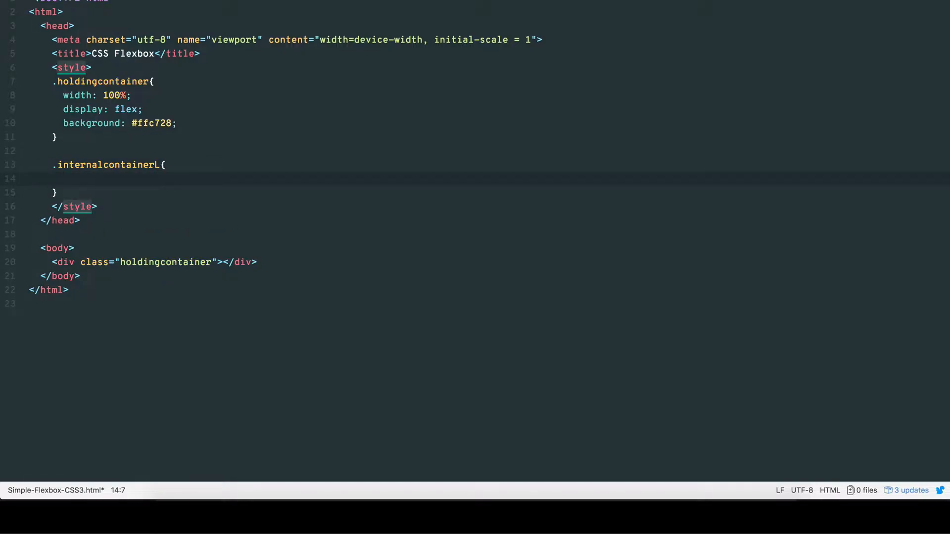
text(flex: 1;)
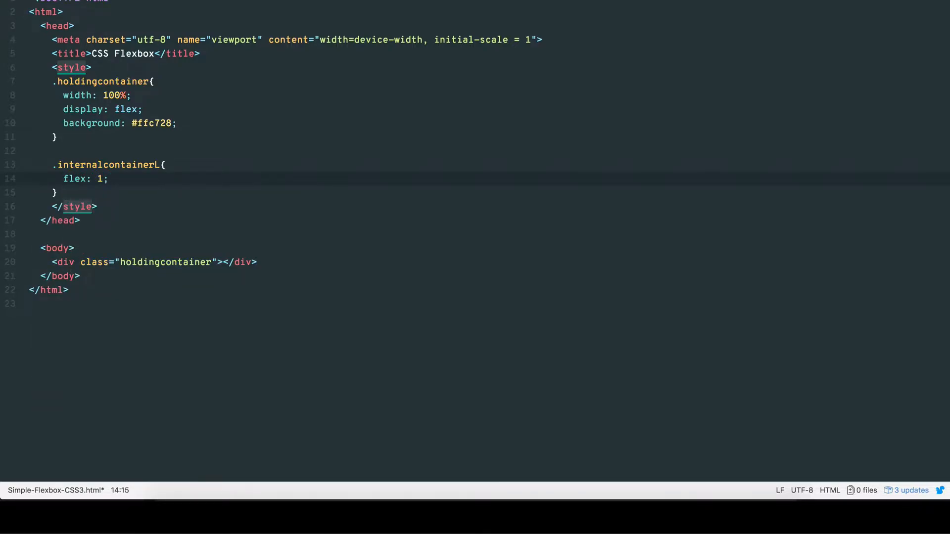
text(background:)
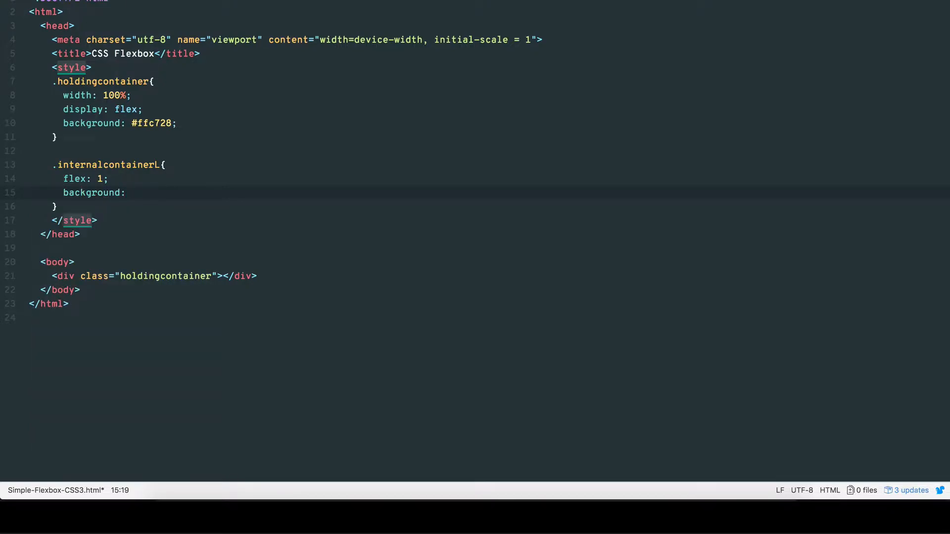
text(red;)
text(.)
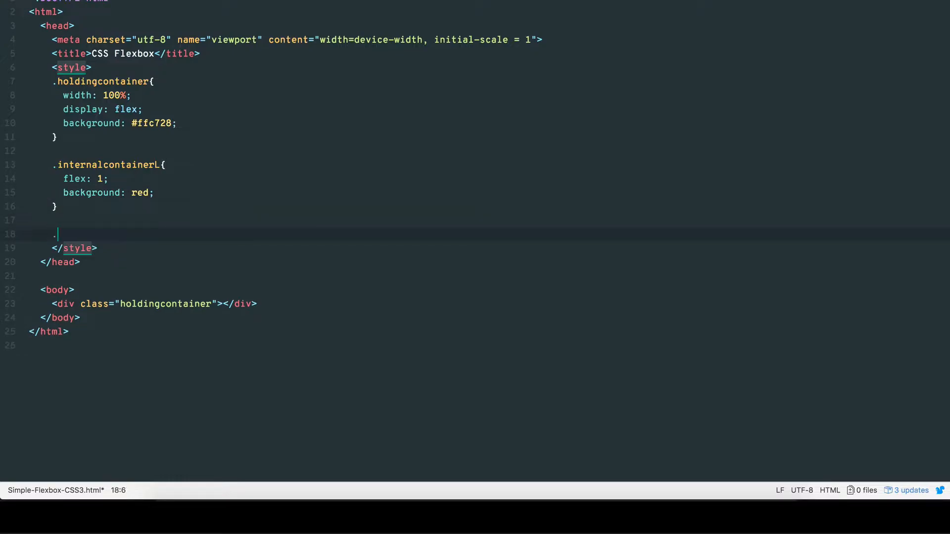
text(internalcontainerR{)
text(background: cyan;)
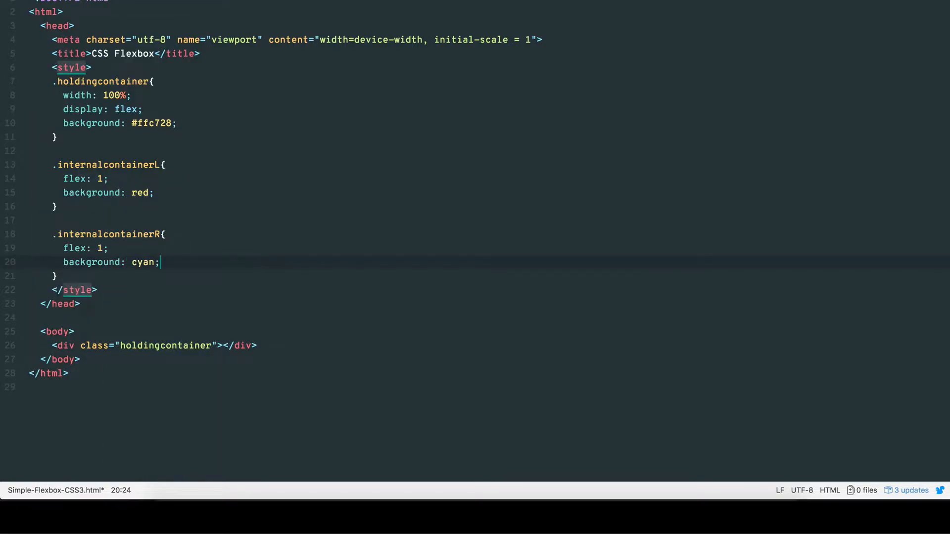
Step: Nest internalcontainerL and internalcontainerR divs with lorem ipsum text inside the holding container
click(224, 346)
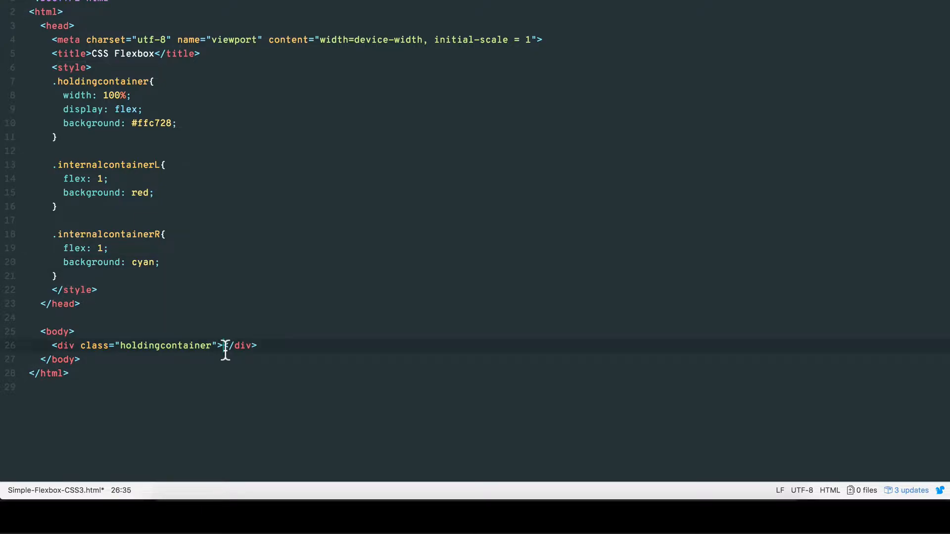
text(<)
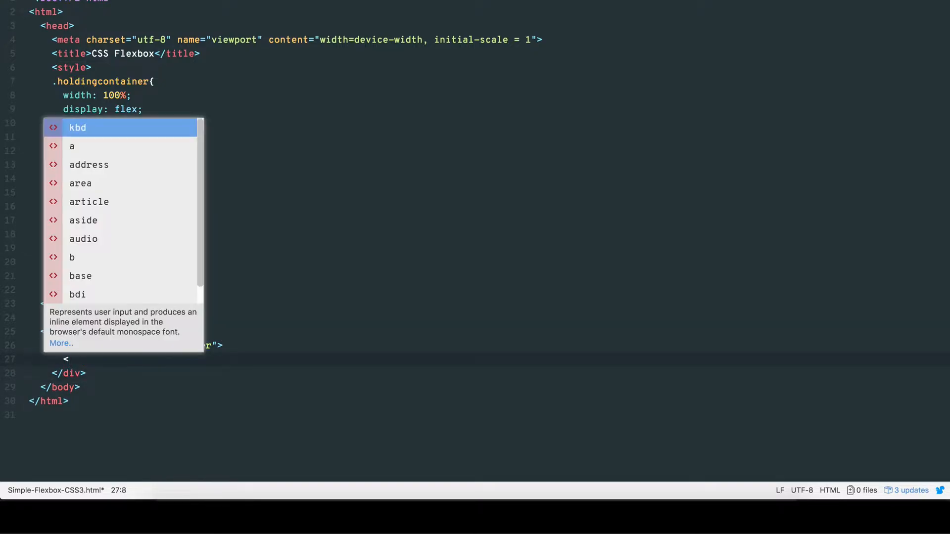
text(internalcontainerL"></div>)
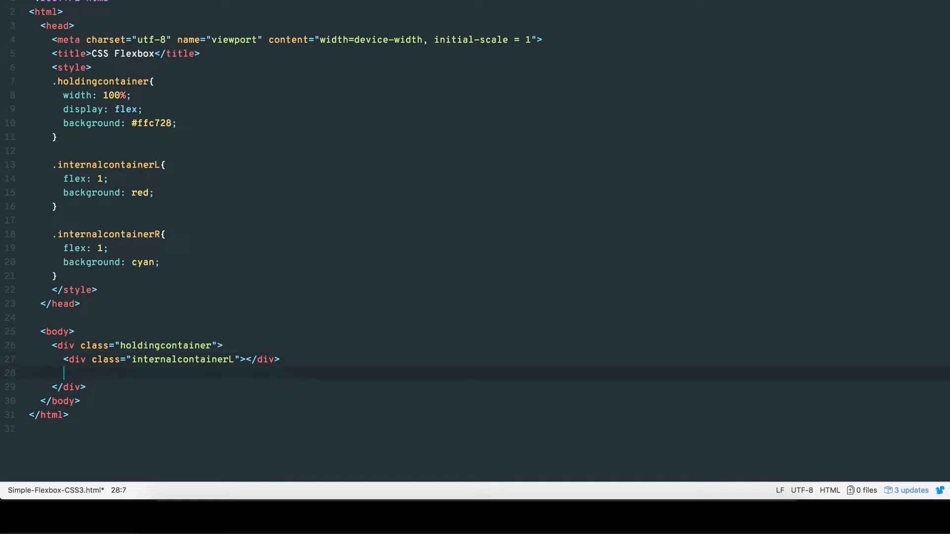
text(<div class="internalcontainerR"></div>)
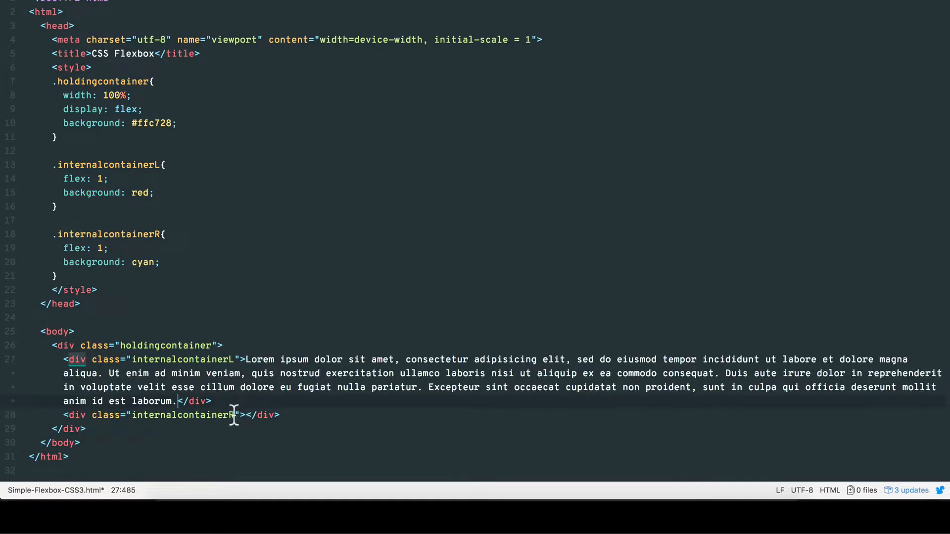
key(Enter)
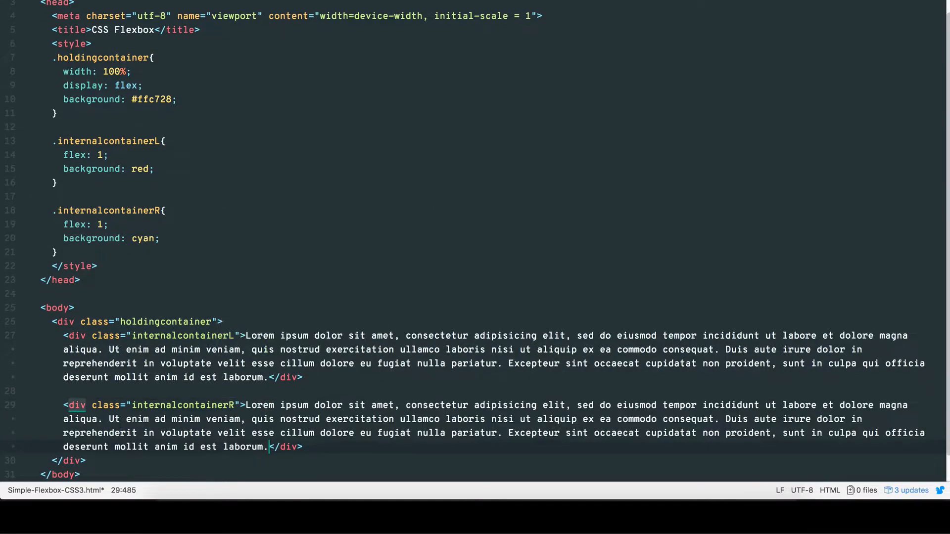
Step: After previewing the red and cyan columns, give .holdingcontainer 50px padding and border-box sizing
scroll(down, 3)
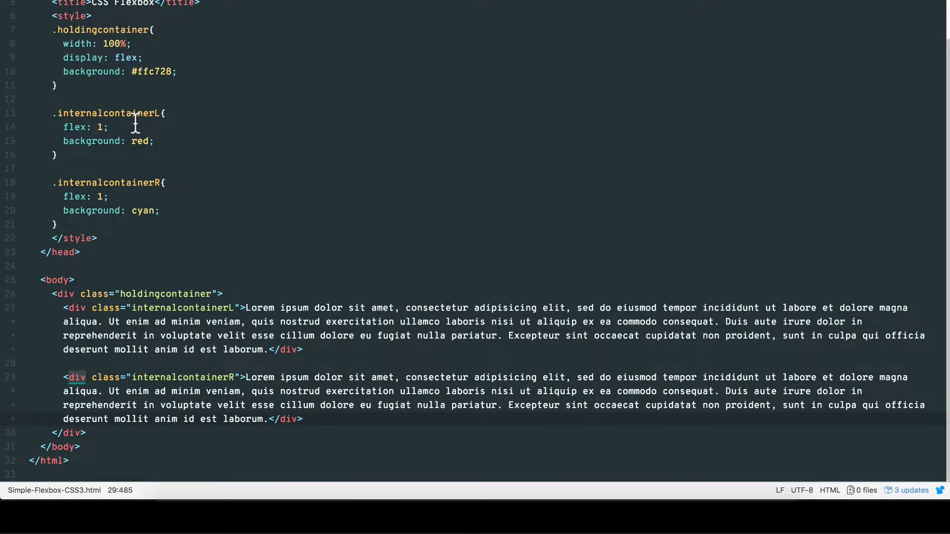
scroll(up, 3)
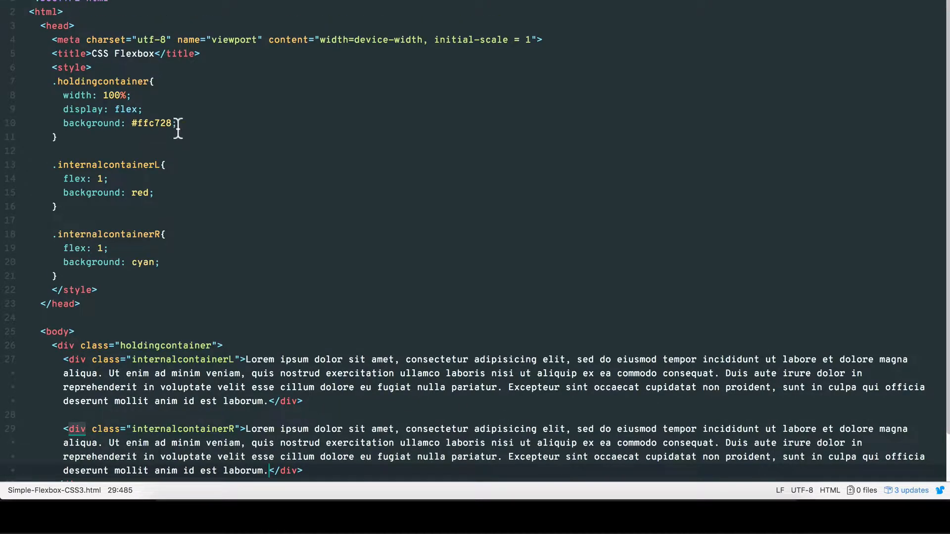
click(157, 192)
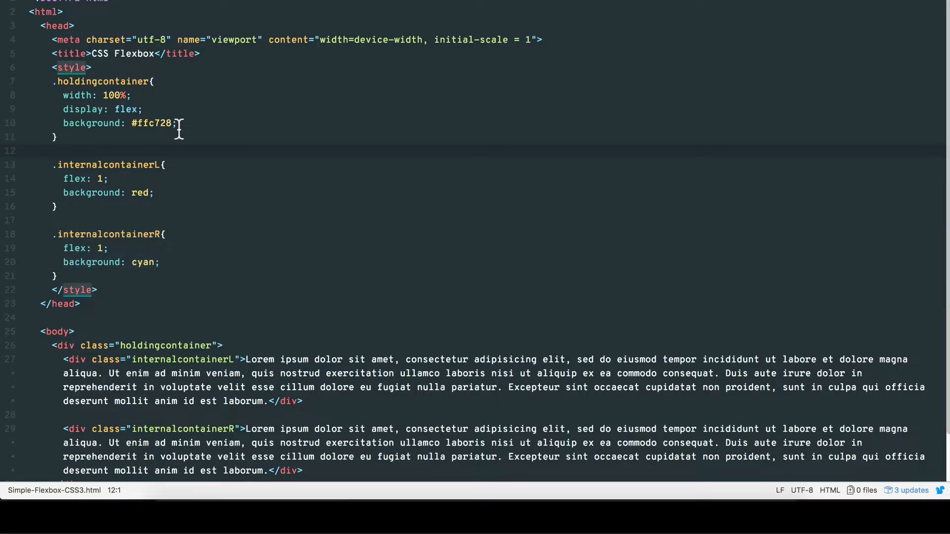
click(175, 123)
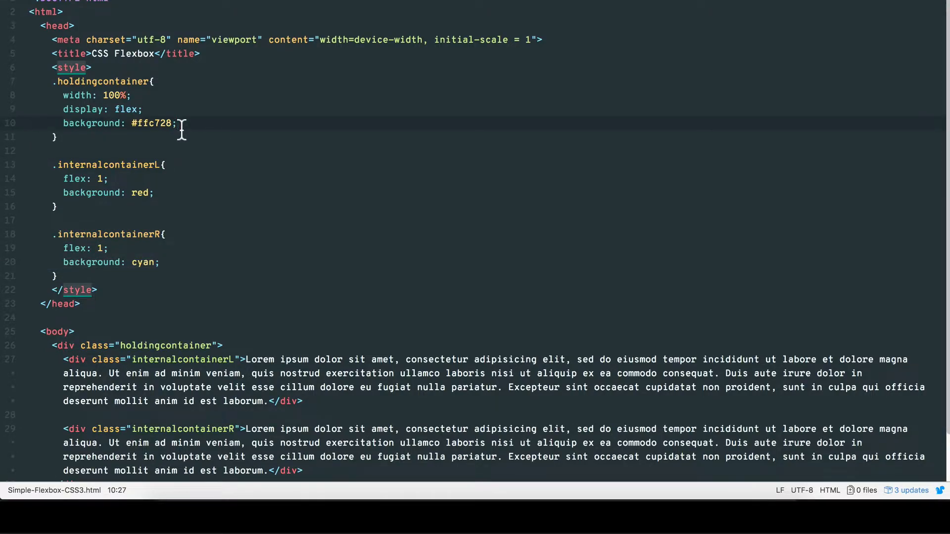
text(padding: 50)
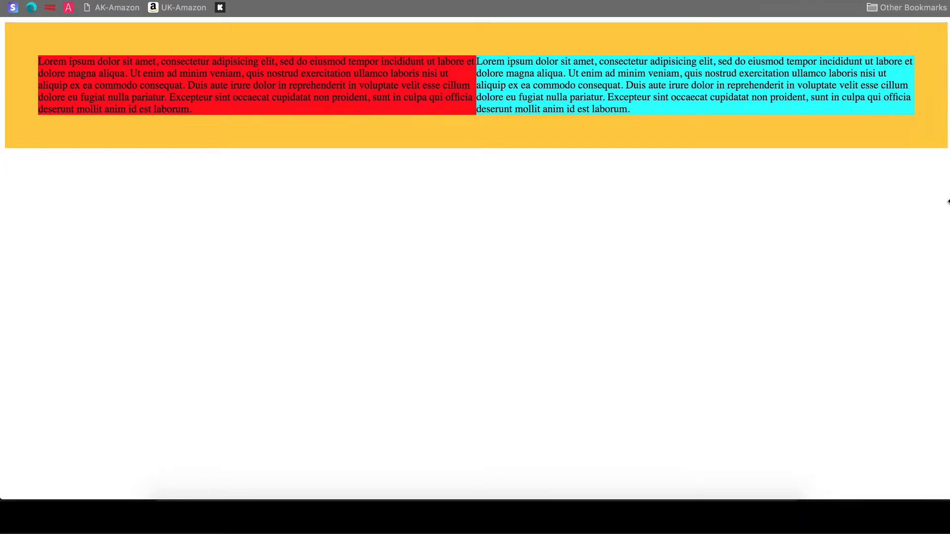
mouse_move(326, 476)
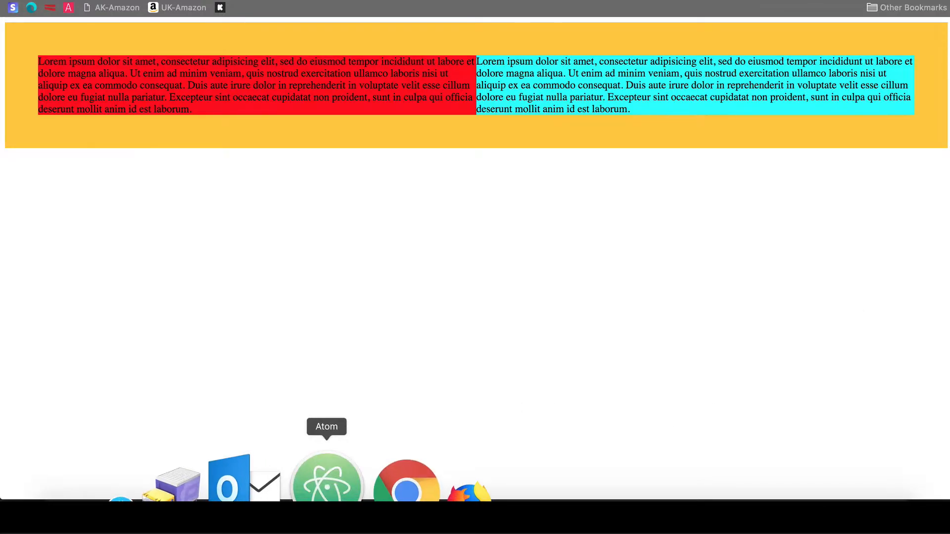
click(327, 475)
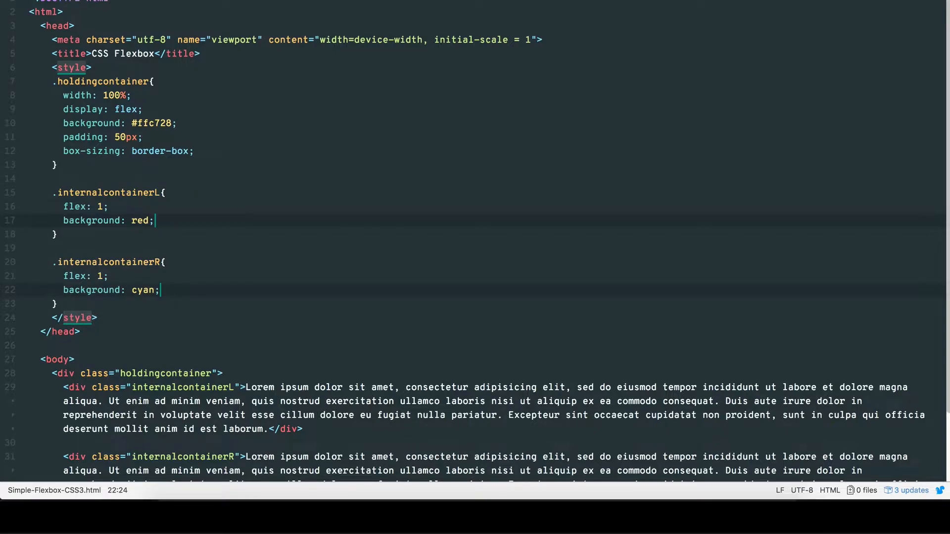
Step: Add padding 30px, font-size 12px and 'Roboto', sans-serif to both inner container rules
text(padding: 30p)
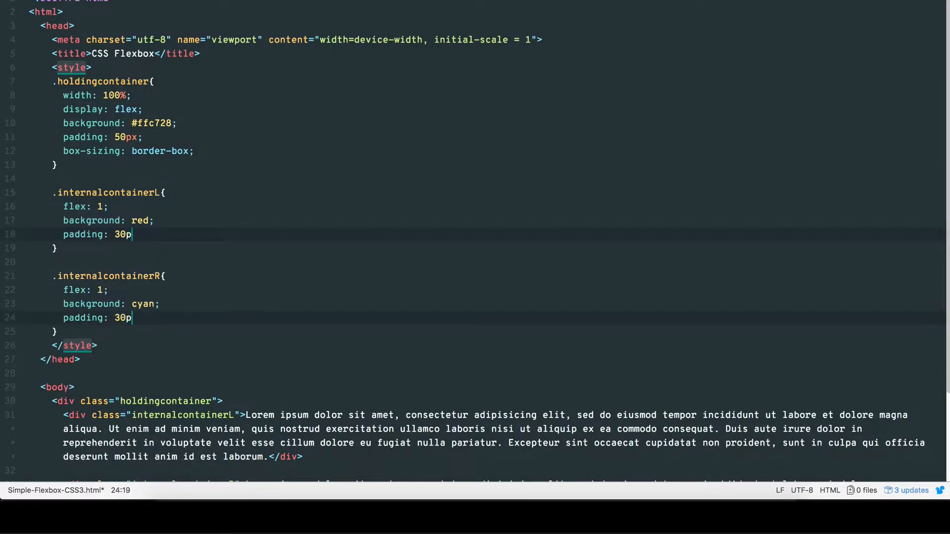
text(x;)
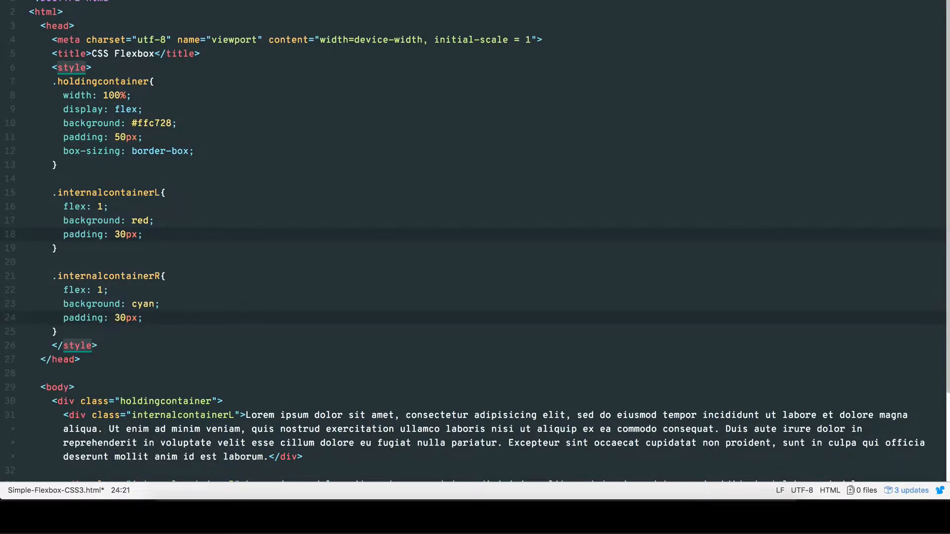
text(font-size: 12px;)
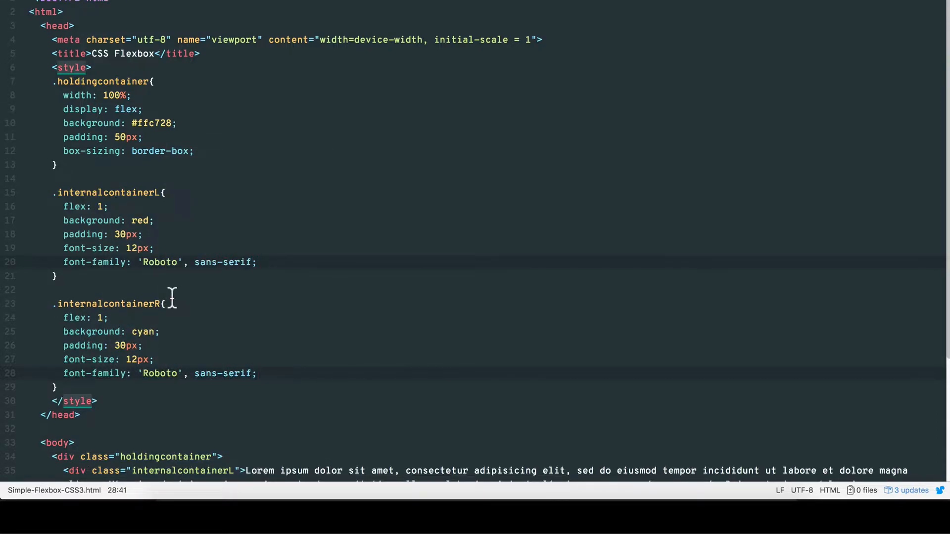
mouse_move(163, 265)
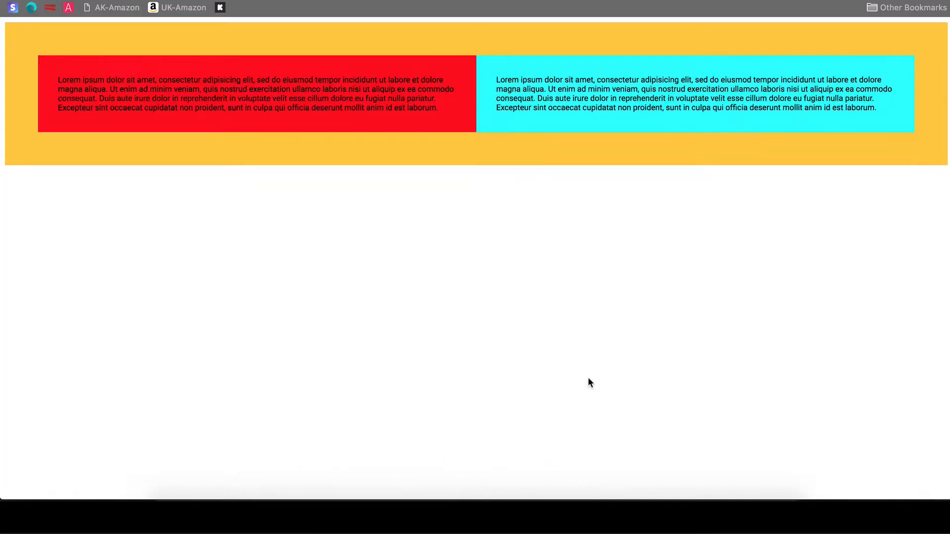
mouse_move(40, 215)
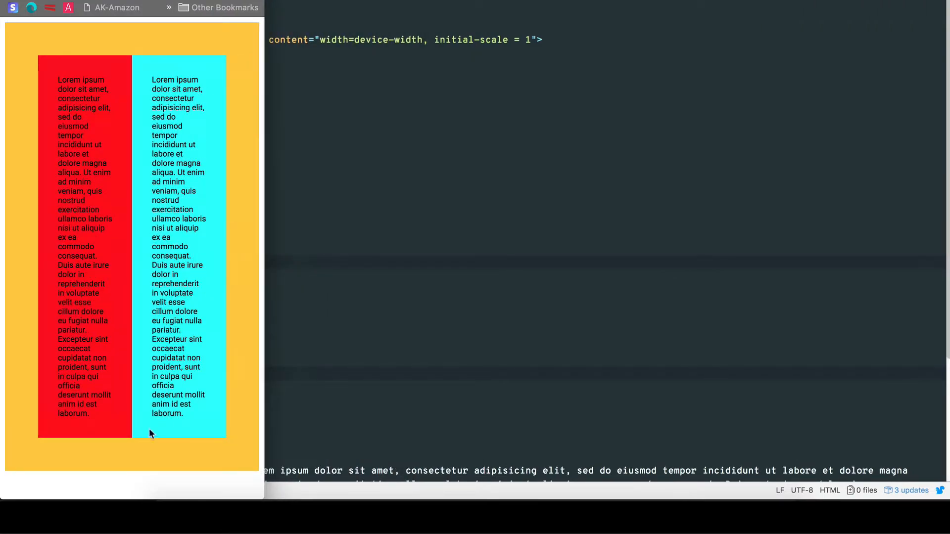
mouse_move(329, 237)
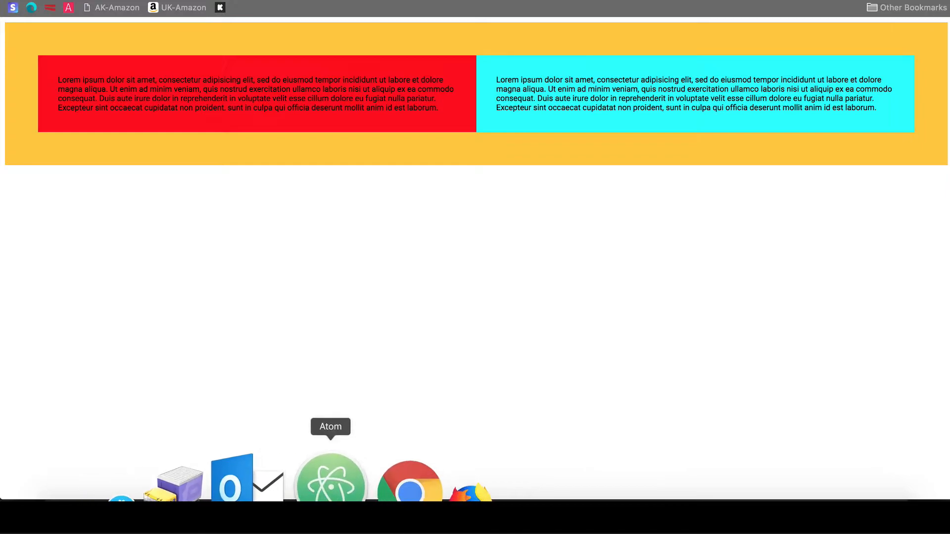
click(330, 476)
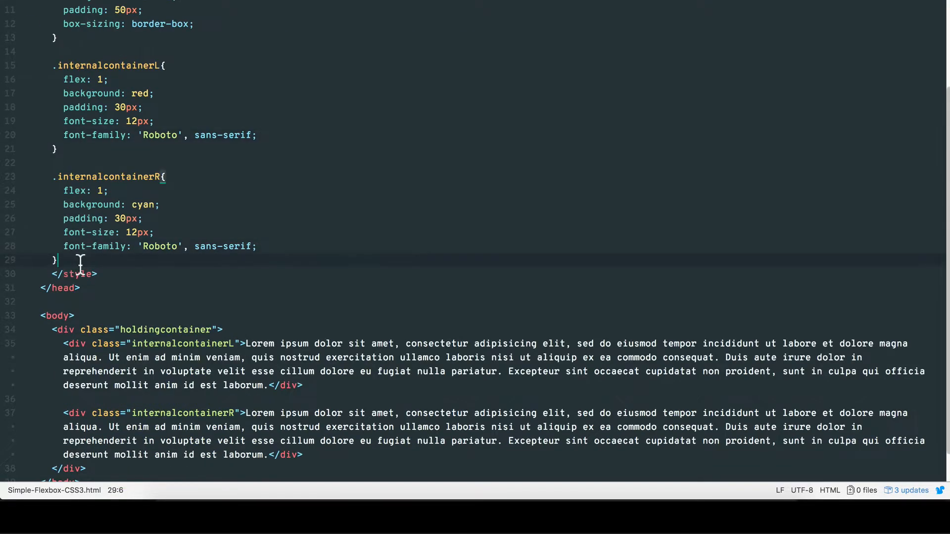
key(Enter)
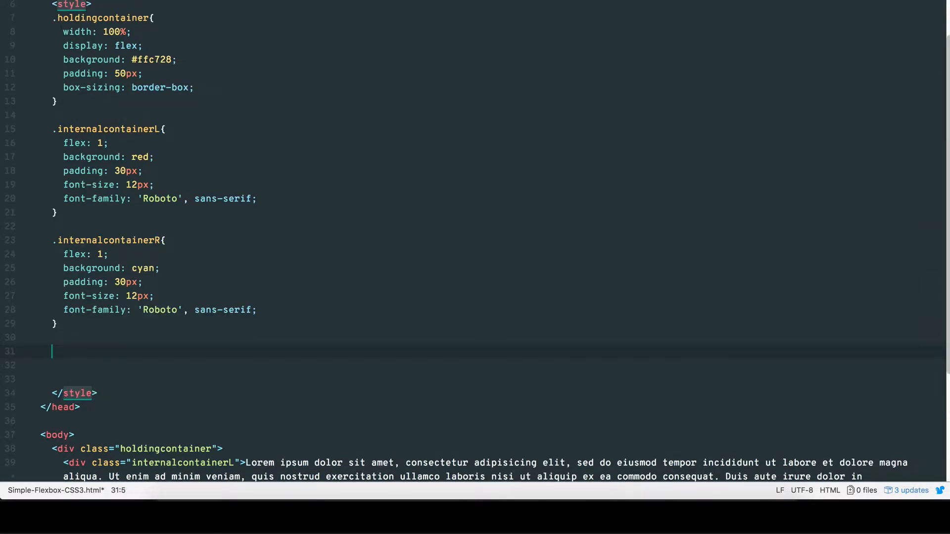
text(@media screen)
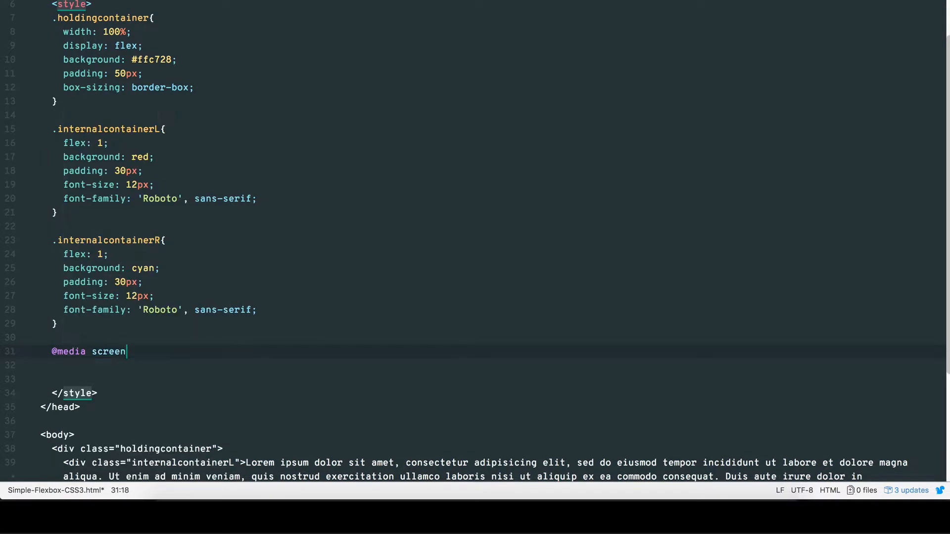
text(and (max-width: 768px)
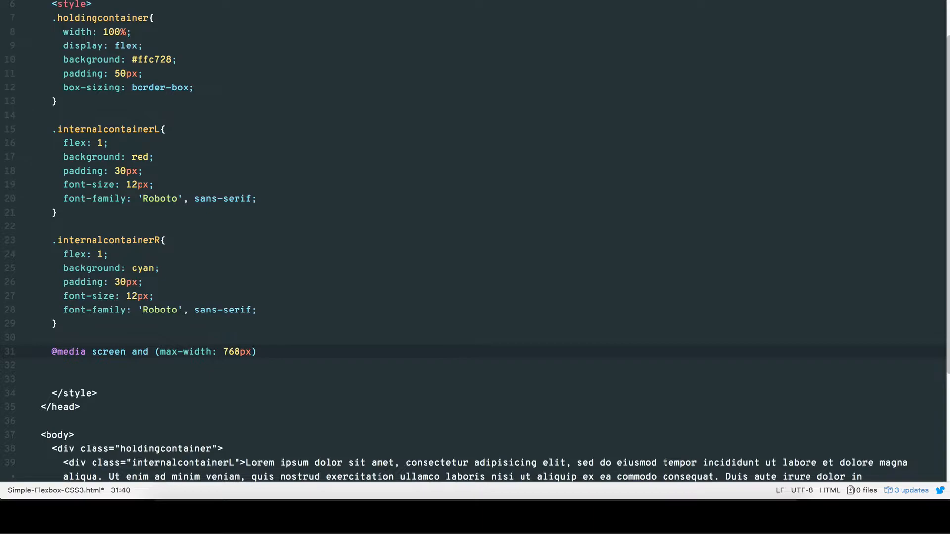
text({)
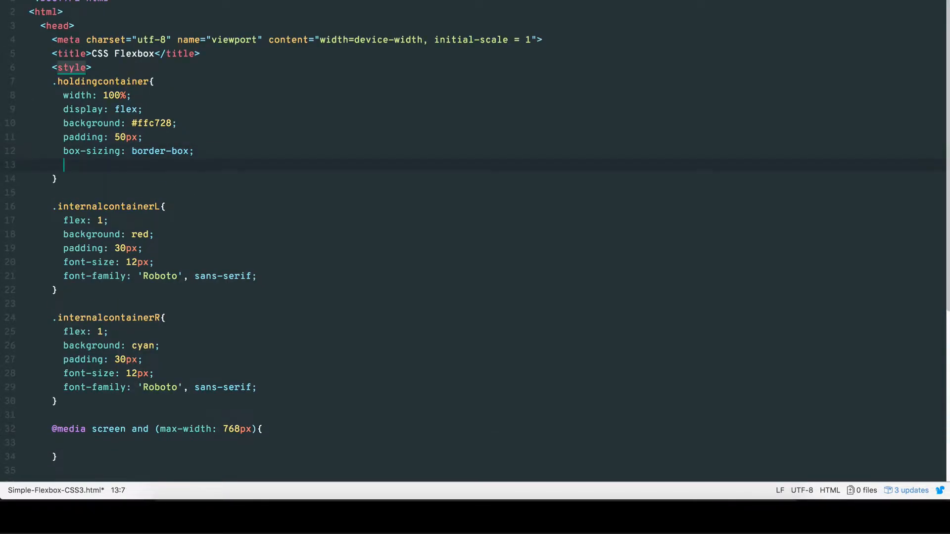
text(flex-direction: row;)
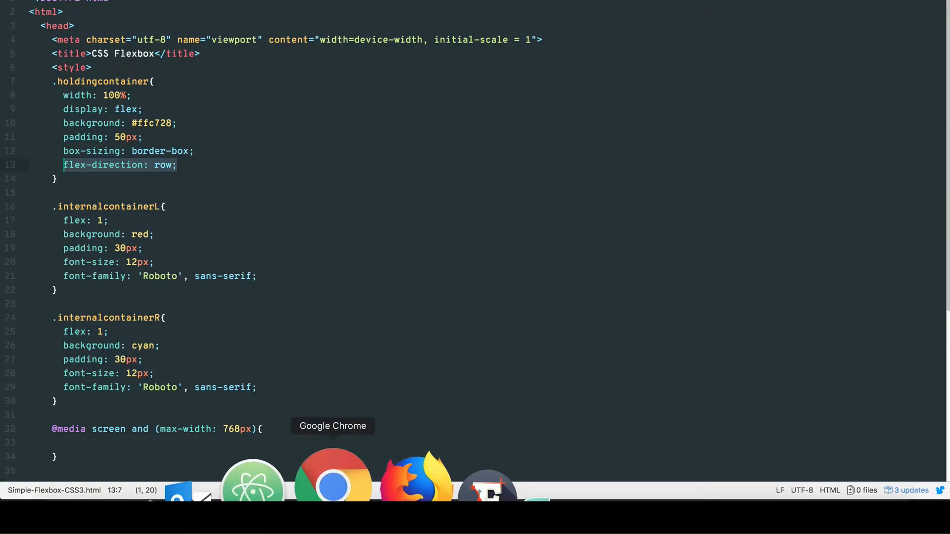
click(333, 473)
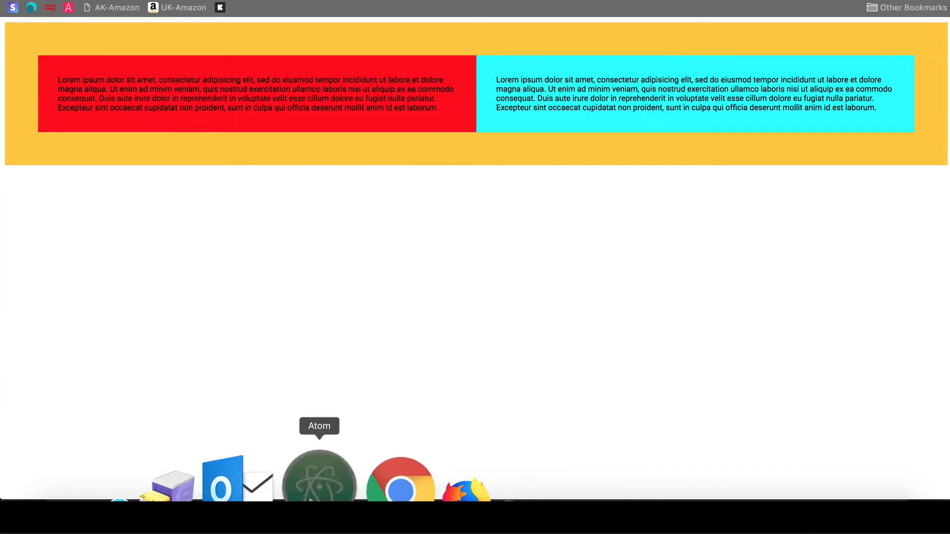
Step: Inside the 768px media query, set .holdingcontainer flex-direction to column and preview in Chrome
click(319, 476)
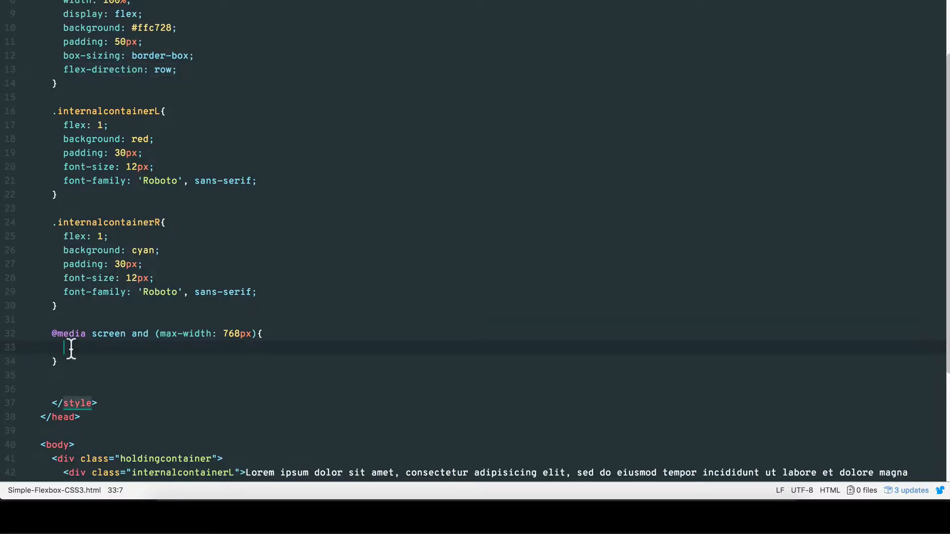
text(.holdingcontainer{)
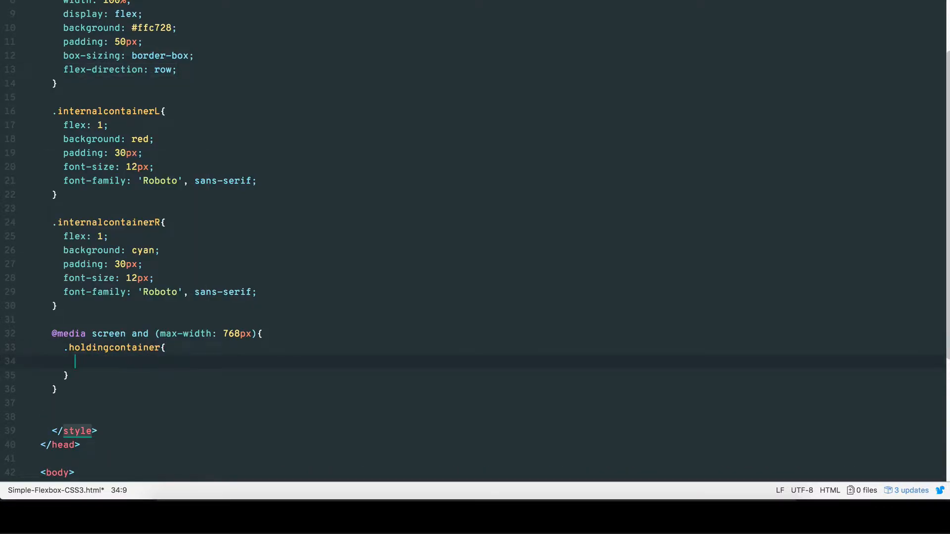
text(flex-direction: row;)
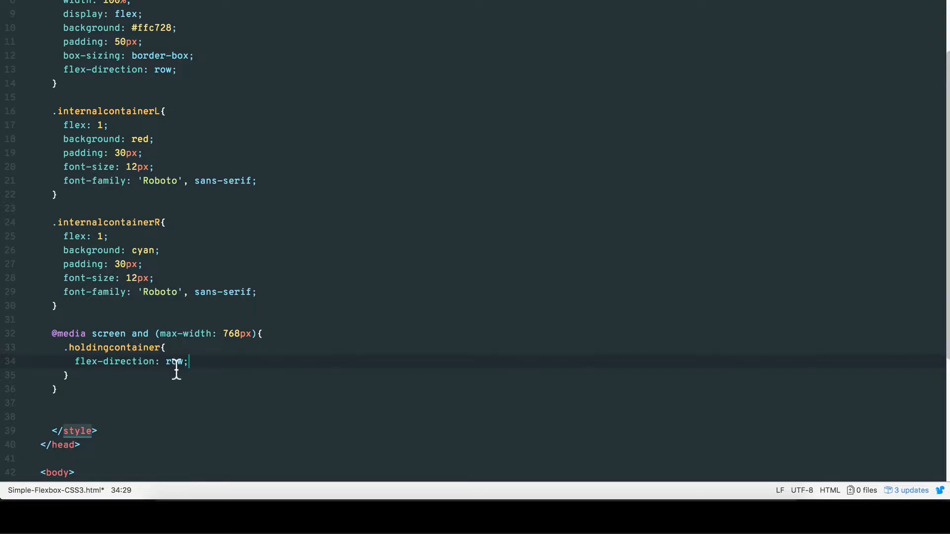
text(column)
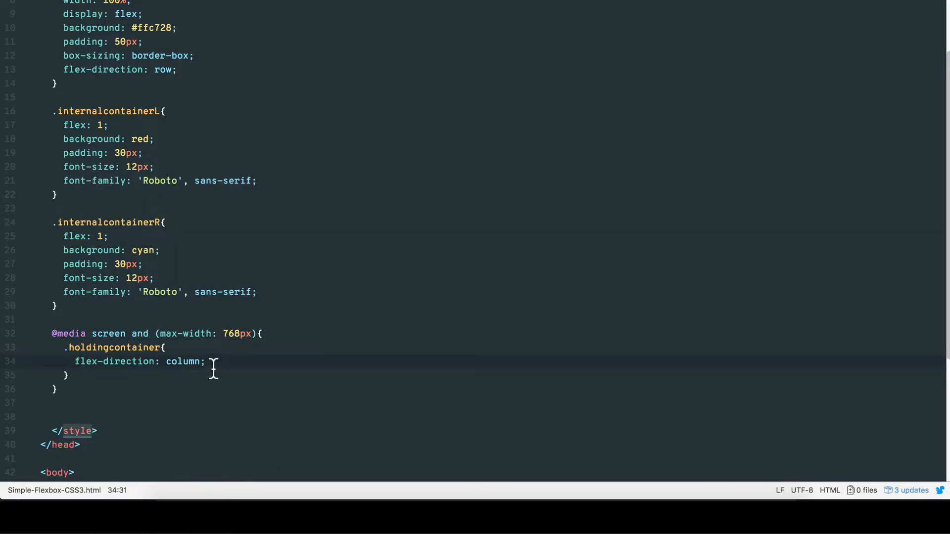
mouse_move(336, 474)
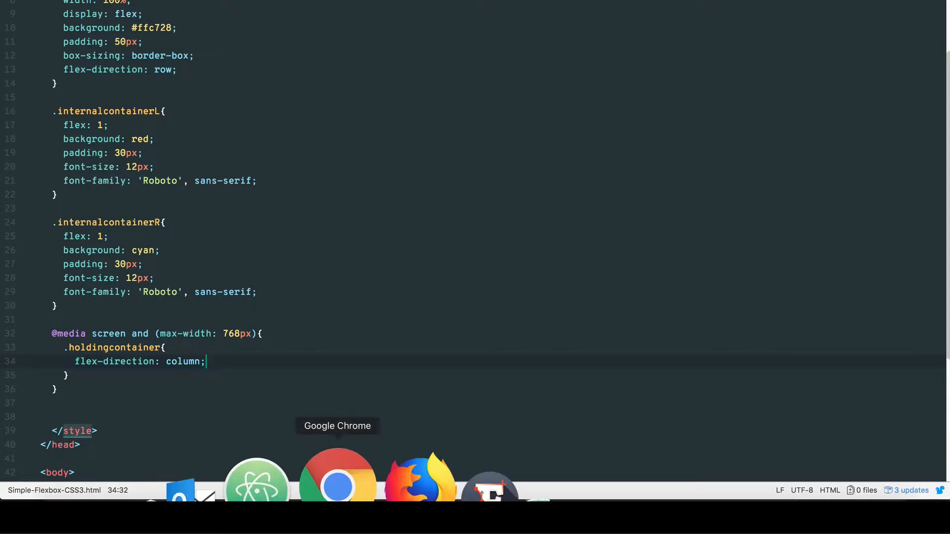
click(337, 474)
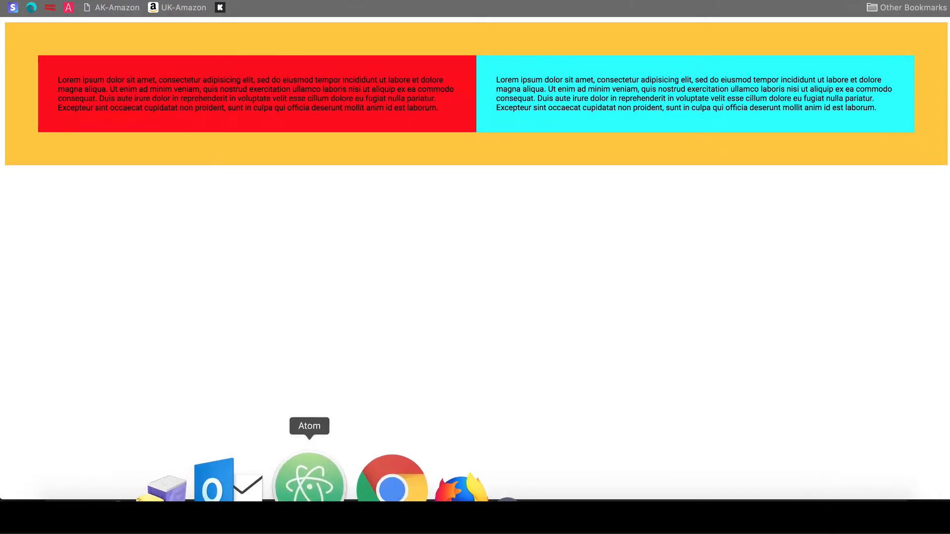
Step: Change the mobile flex-direction to column-reverse and check the reversed stacking in Chrome
click(309, 472)
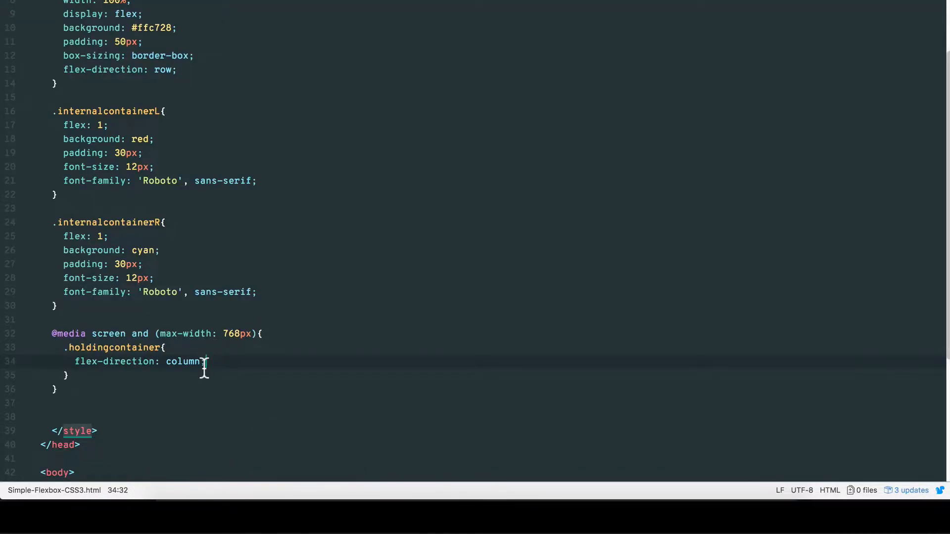
text(-reverse)
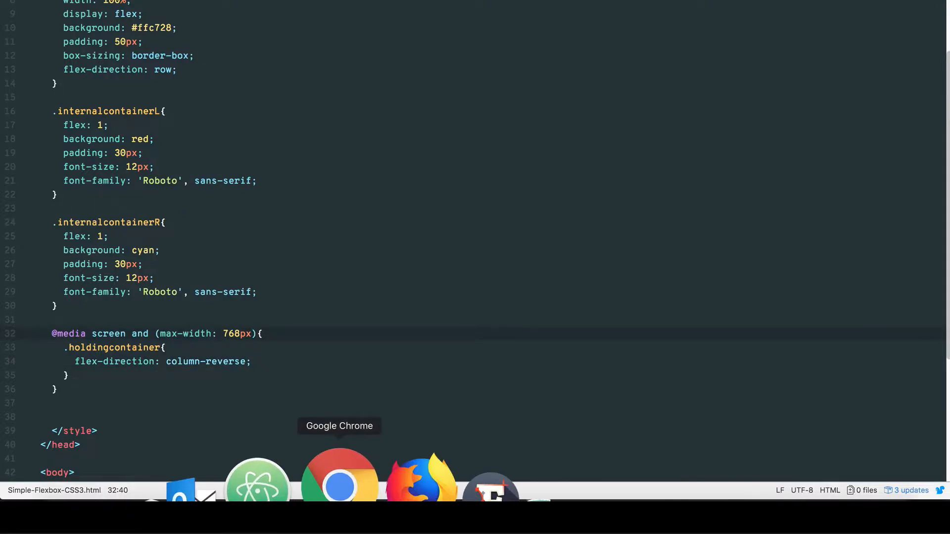
click(339, 474)
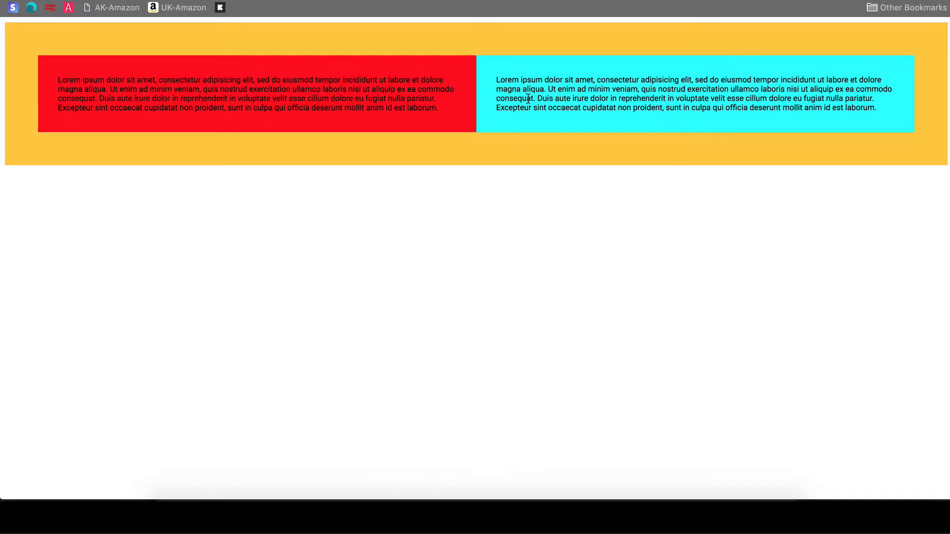
mouse_move(348, 128)
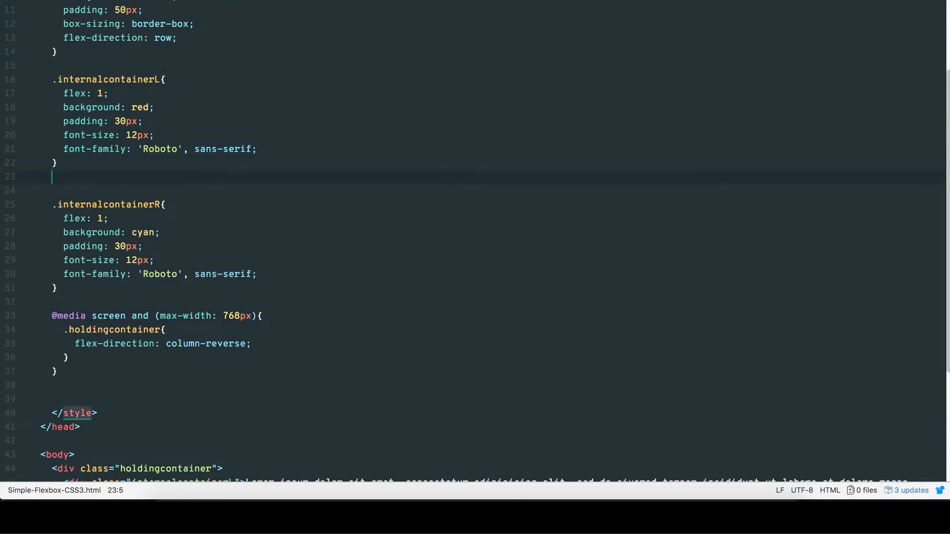
Step: Add an .internalcontainerM rule (flex 1, 30px padding) and a lorem-ipsum div between L and R
text(.internalcontainerM{)
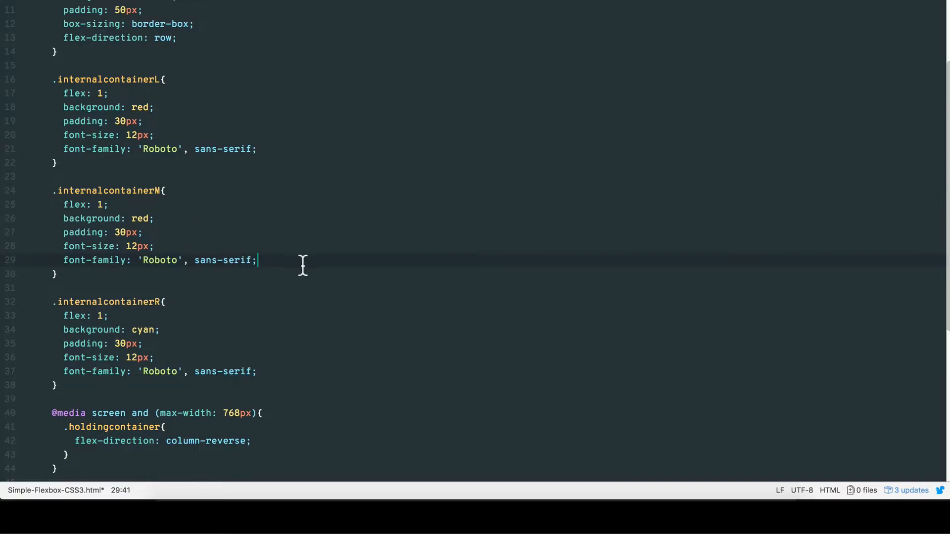
text(p)
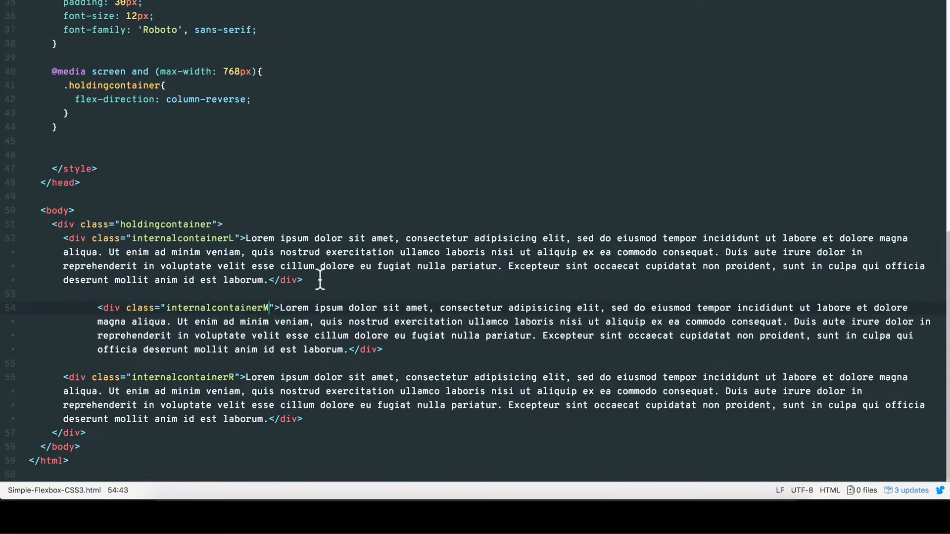
mouse_move(217, 397)
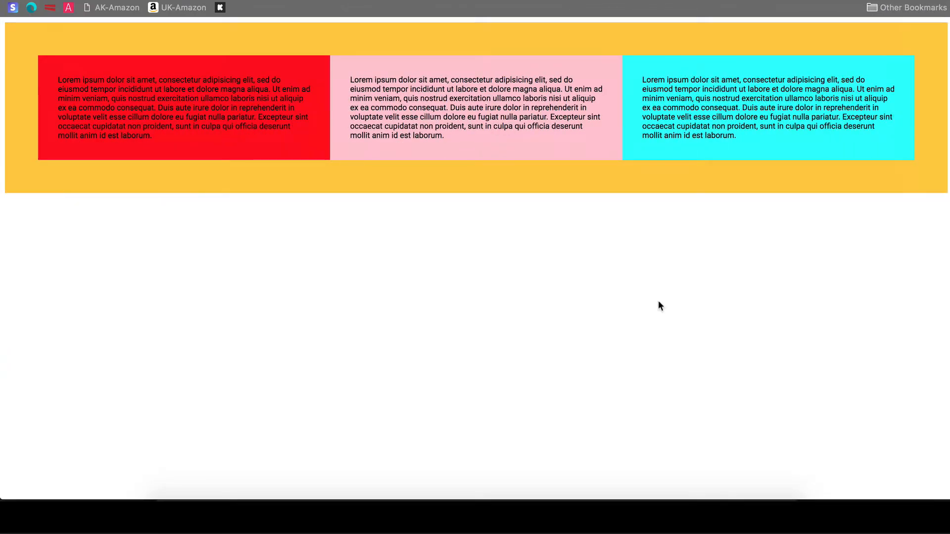
mouse_move(65, 71)
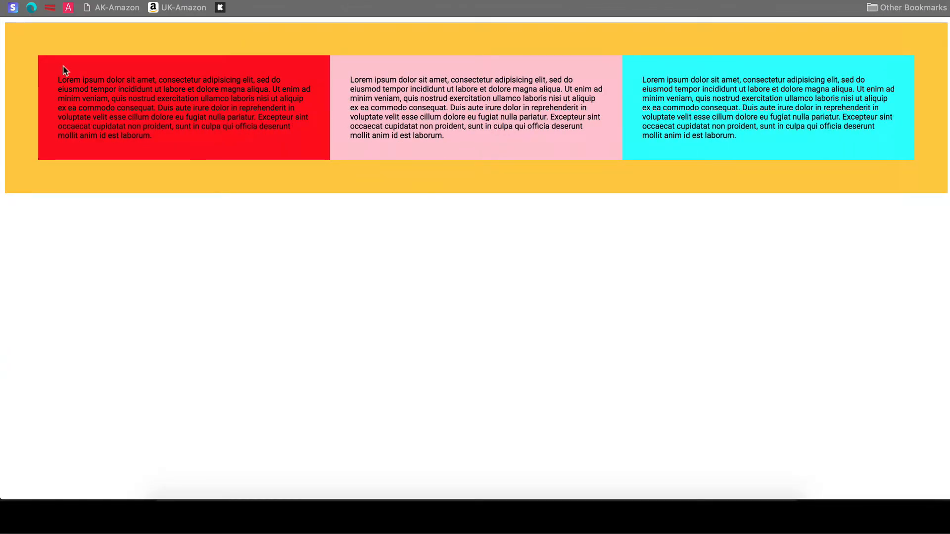
mouse_move(334, 491)
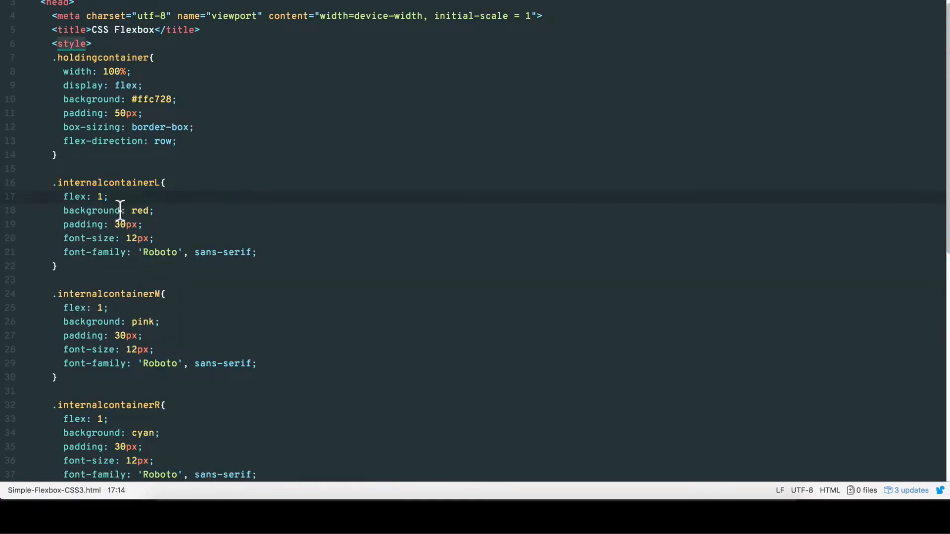
Step: Try larger flex values such as 2 and check the wider boxes in Chrome
text(2)
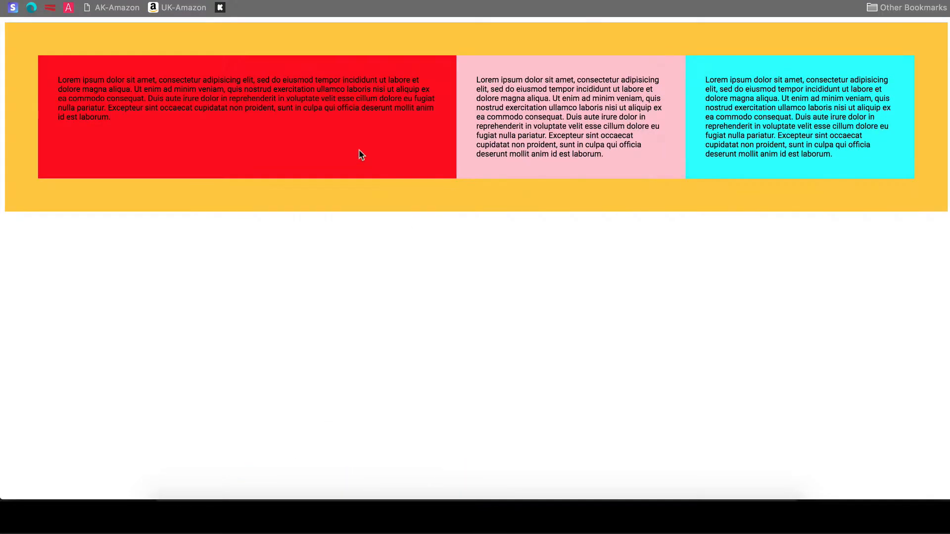
mouse_move(157, 55)
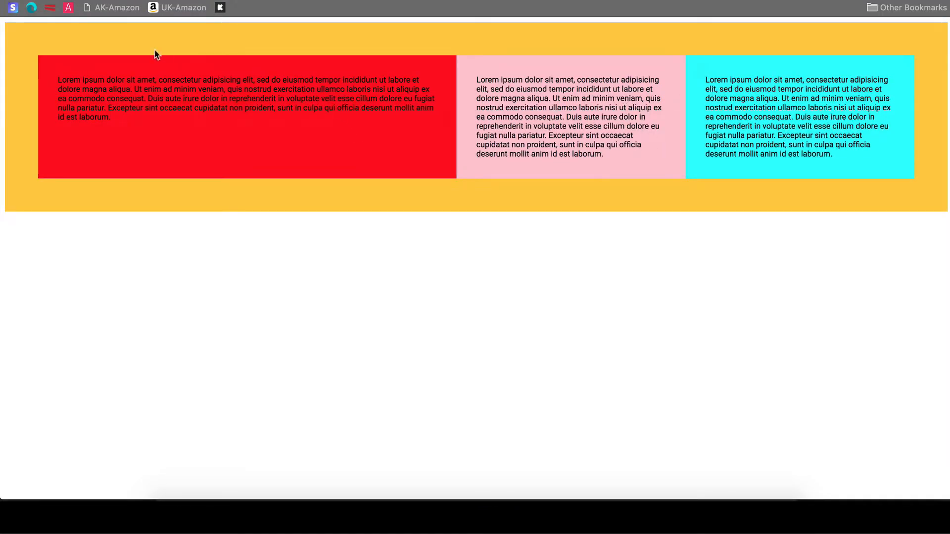
mouse_move(434, 52)
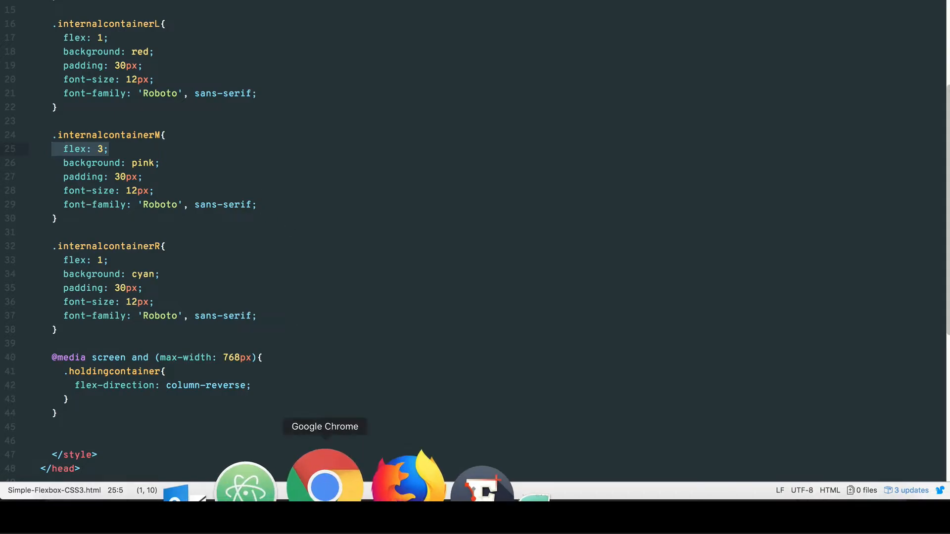
click(325, 475)
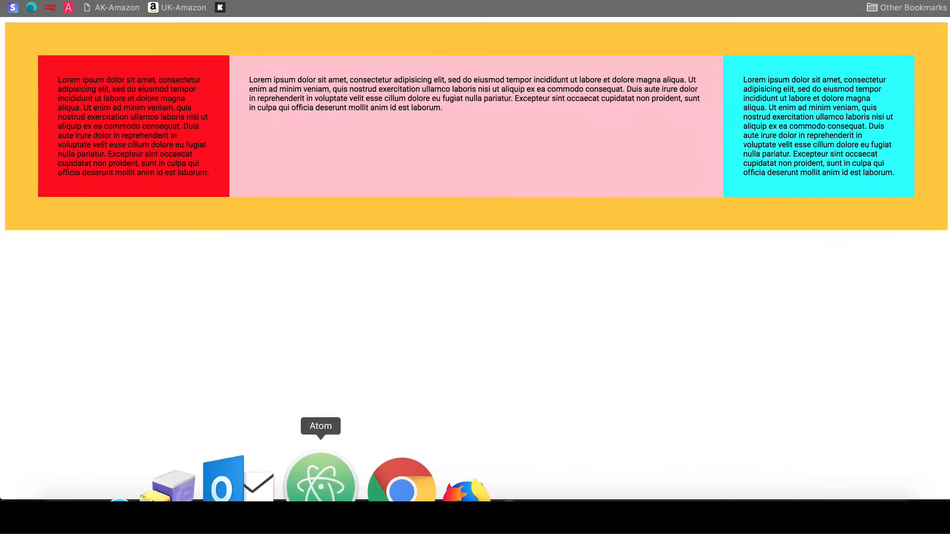
click(320, 472)
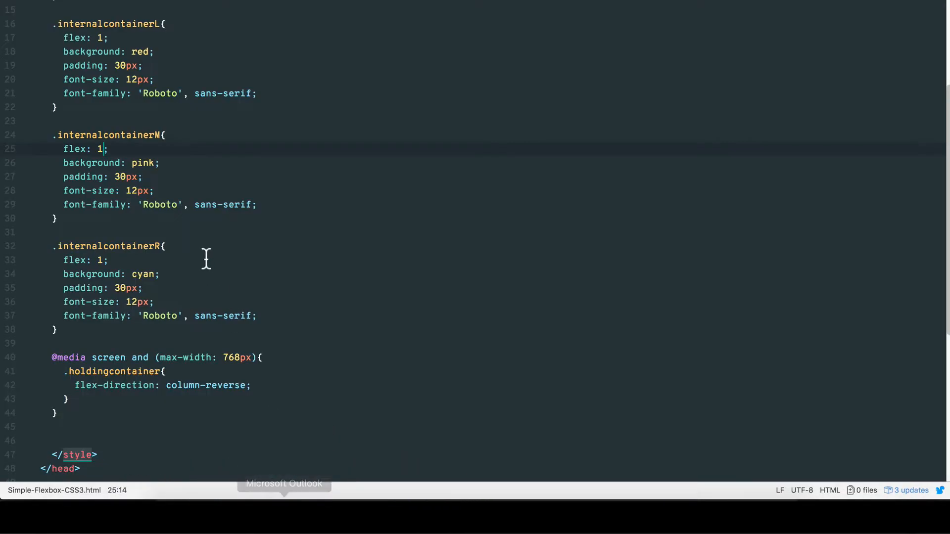
Step: Restore flex 1 on the middle box, remove the 50px padding, and narrow Chrome to test
scroll(up, 3)
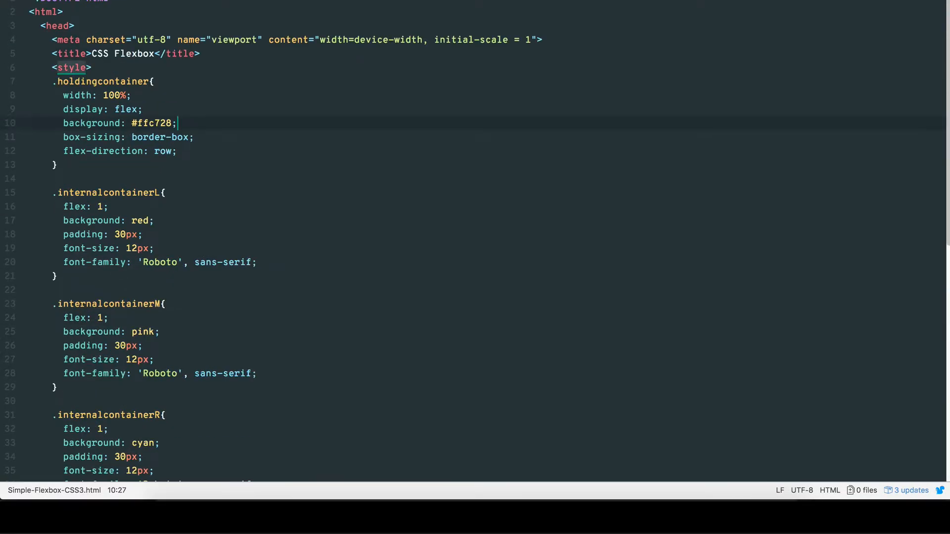
mouse_move(343, 473)
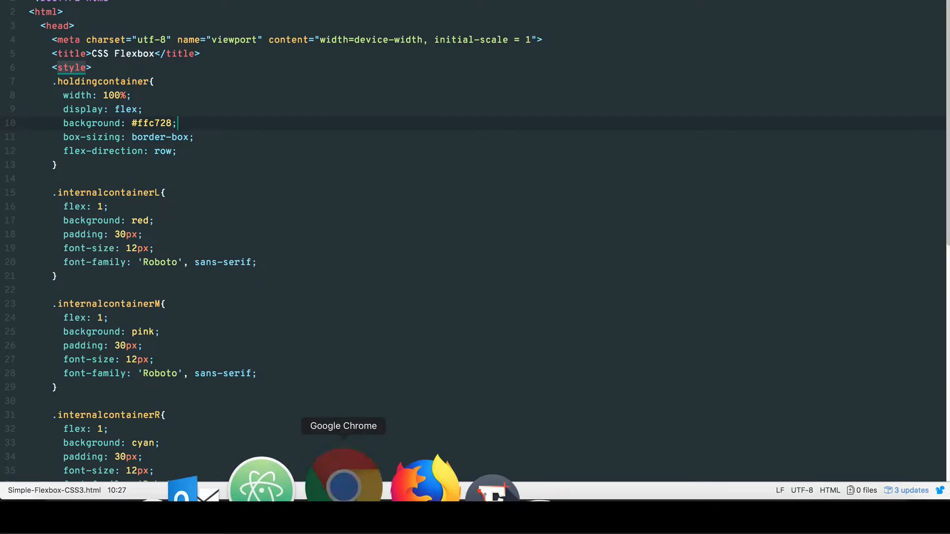
click(343, 473)
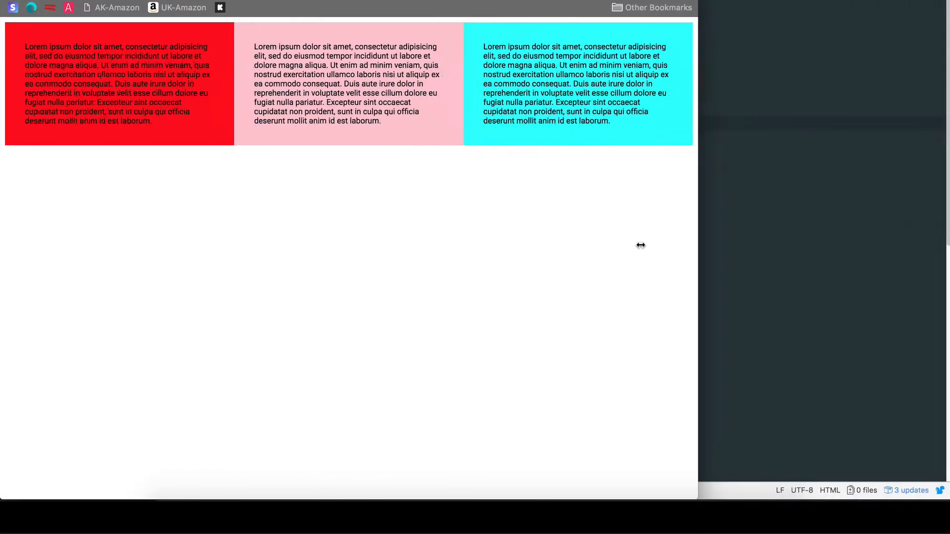
drag(640, 245, 945, 245)
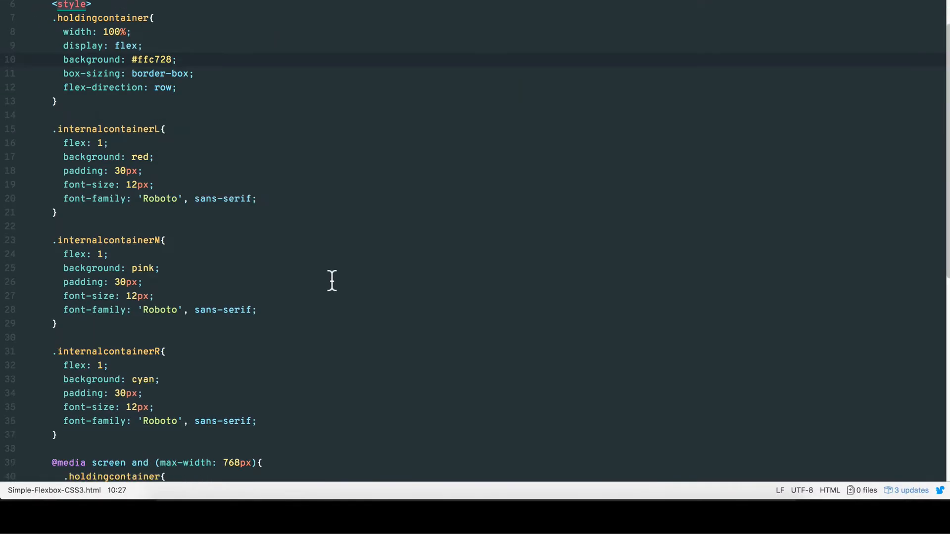
scroll(down, 3)
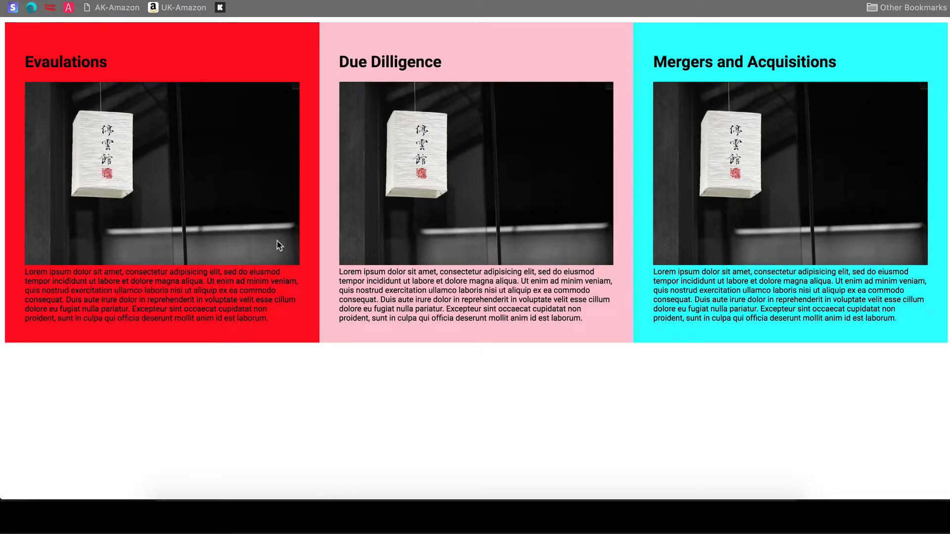
mouse_move(271, 337)
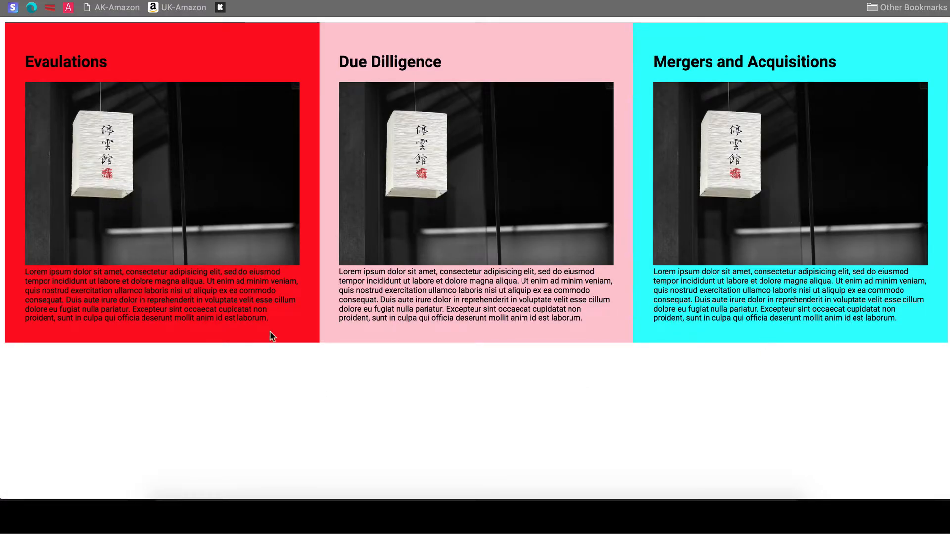
mouse_move(564, 337)
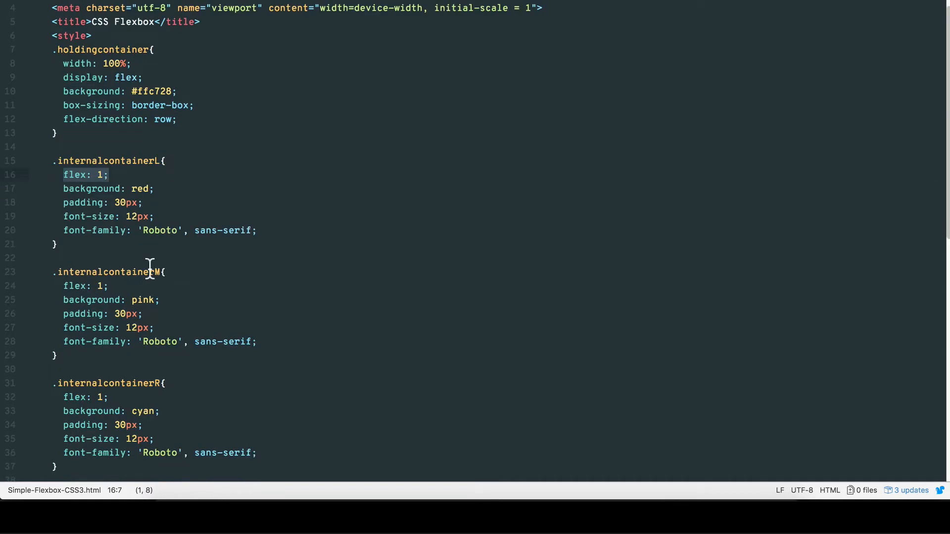
Step: Add margin: 3px; to the red, pink and cyan box rules and preview the spaced boxes in Chrome
scroll(down, 3)
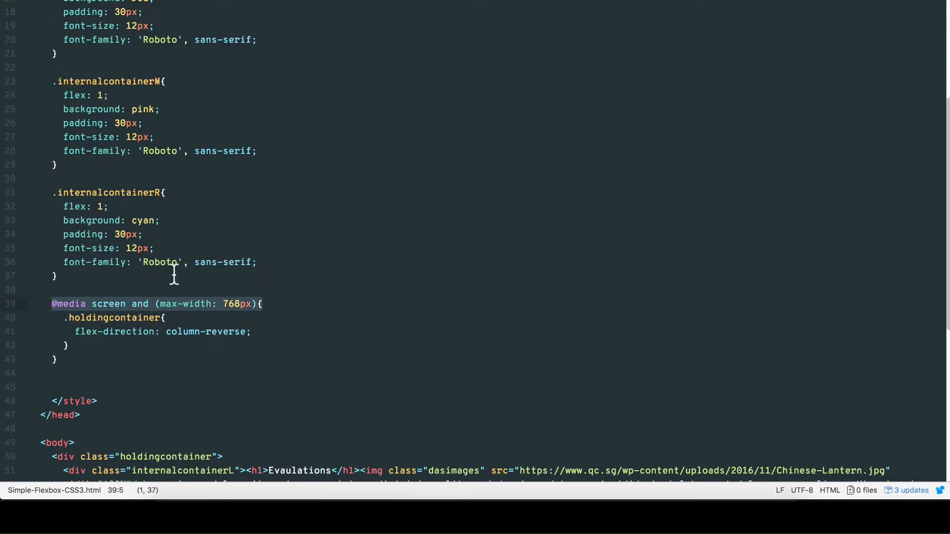
click(107, 205)
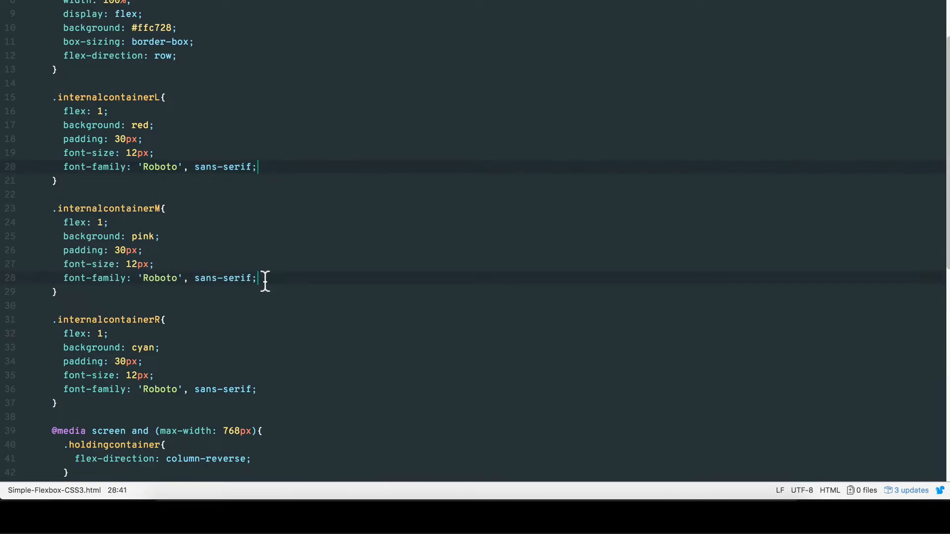
text(margin)
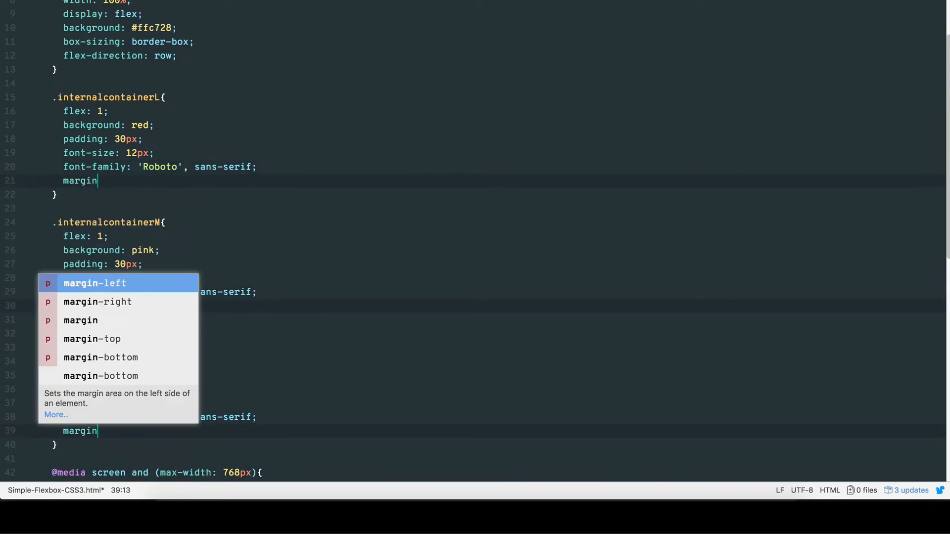
text(: 3px;)
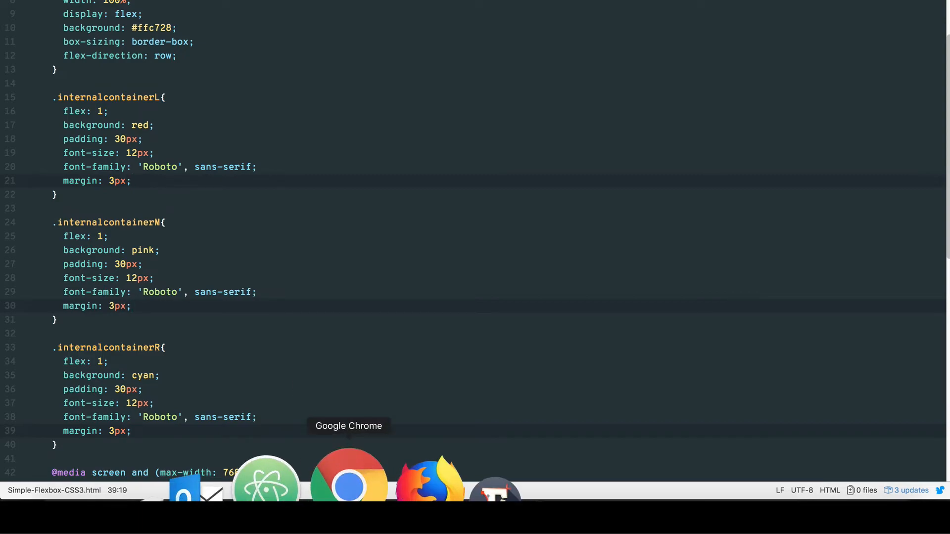
click(348, 475)
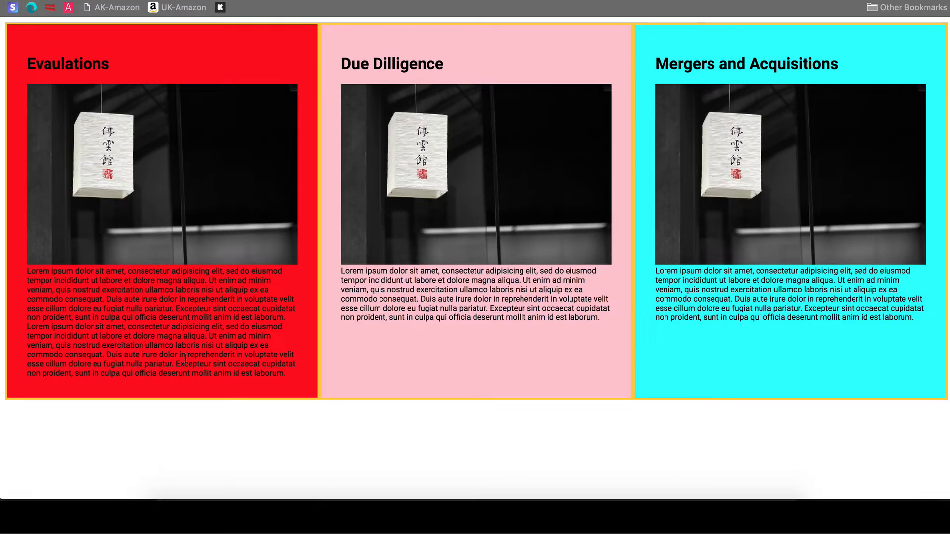
mouse_move(317, 133)
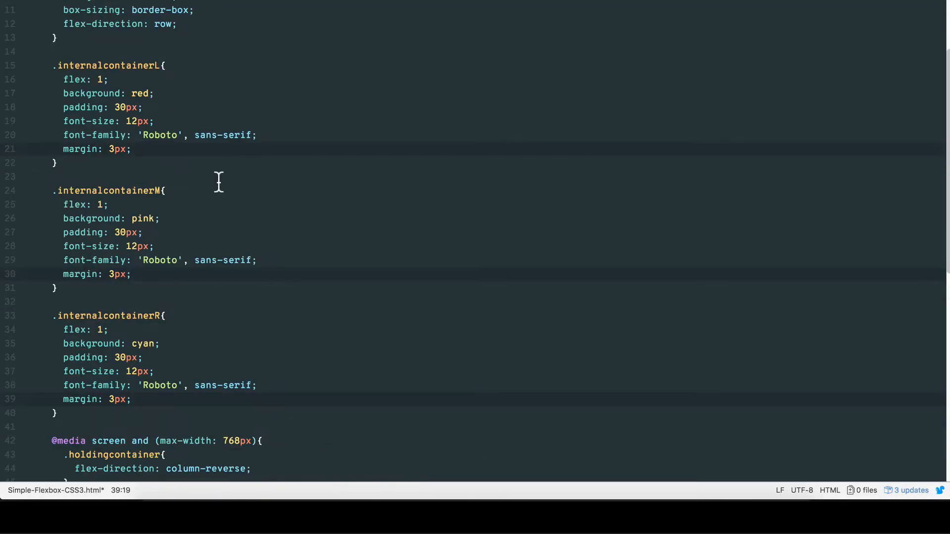
scroll(up, 3)
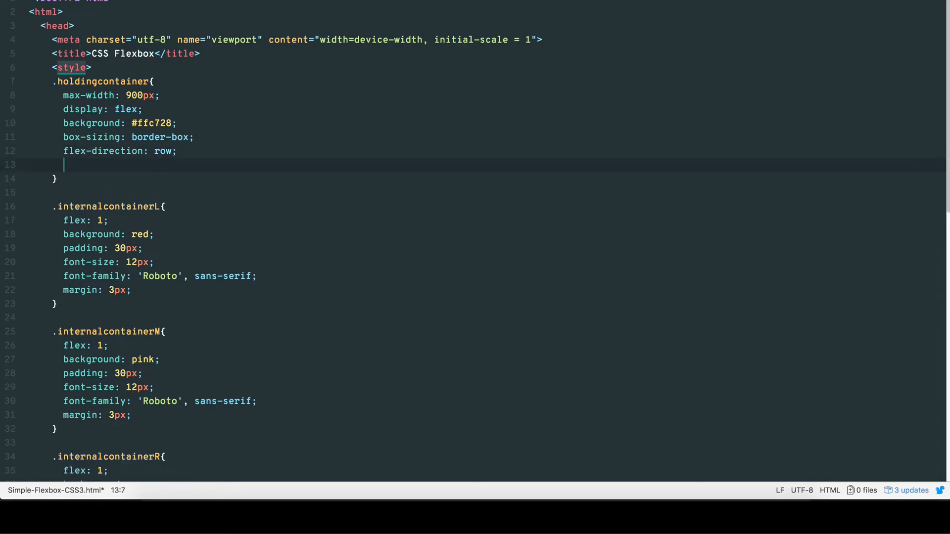
Step: Add margin: 0 auto; to .holdingcontainer to centre it, then return to Atom
text(margin: 0 auto;)
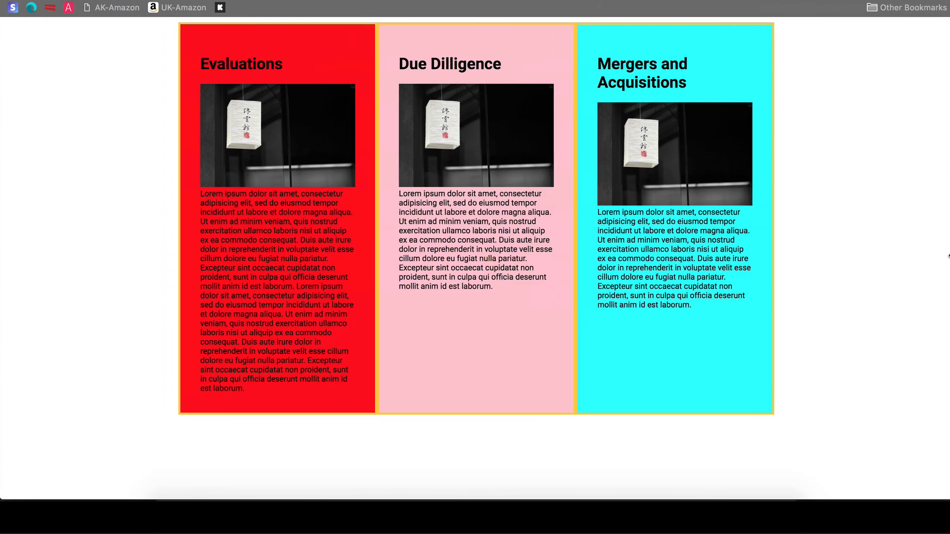
mouse_move(297, 475)
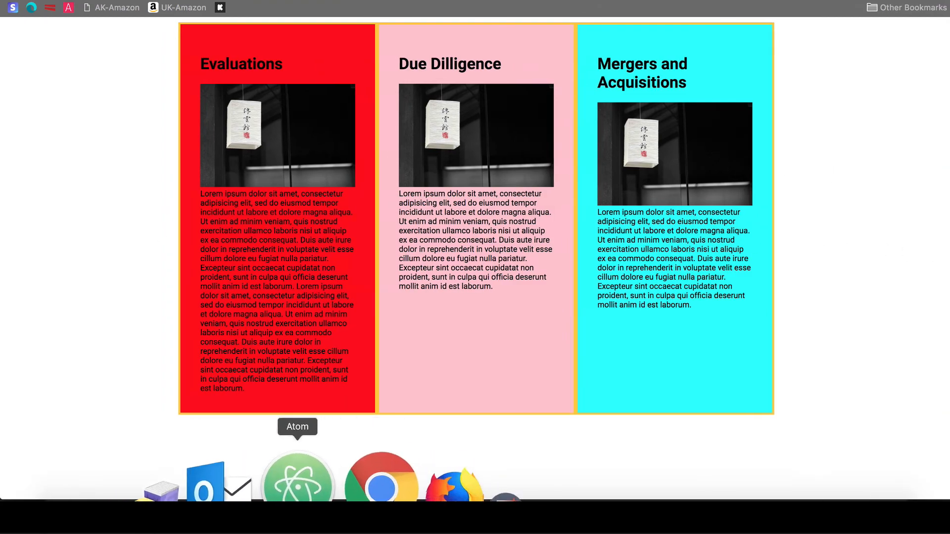
click(297, 475)
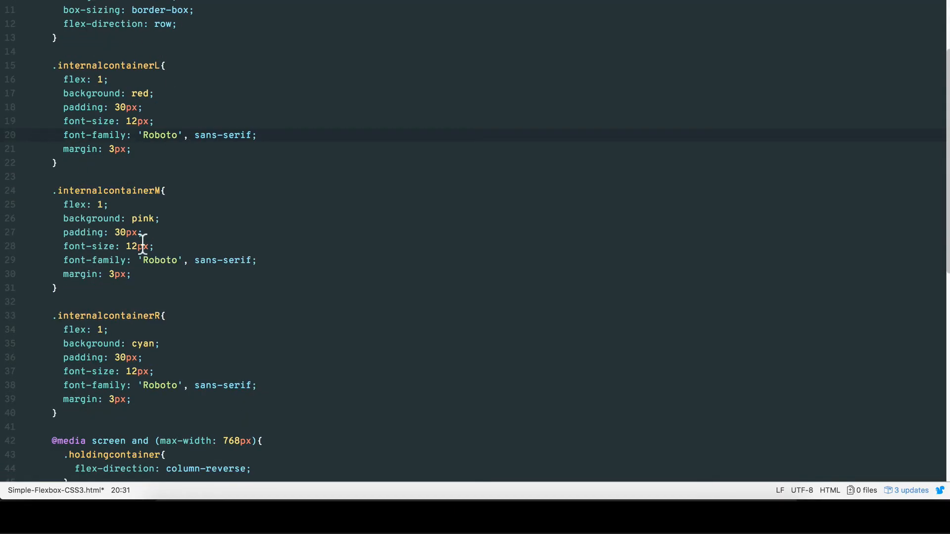